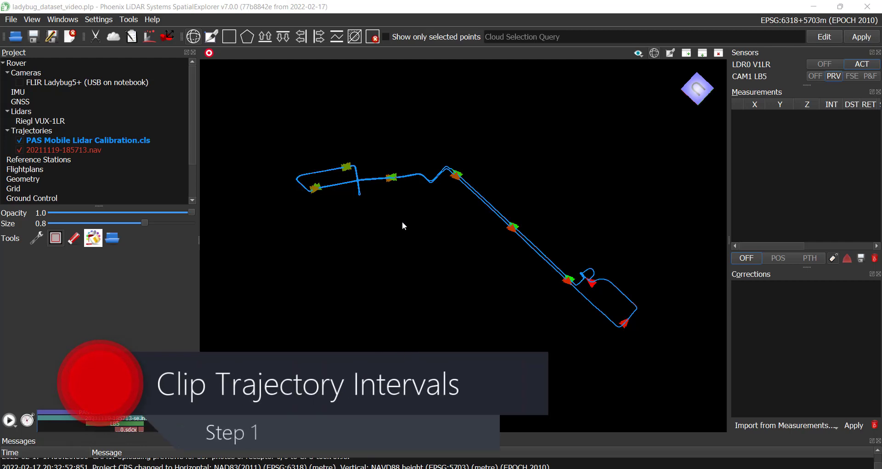
Place two position measurements on the trajectory marking the start and end of the wanted drive.
left_click(778, 257)
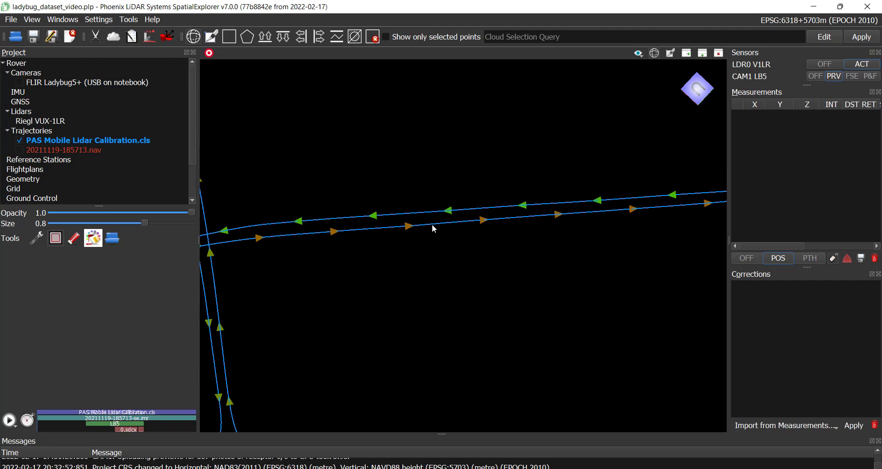
mouse_move(426, 216)
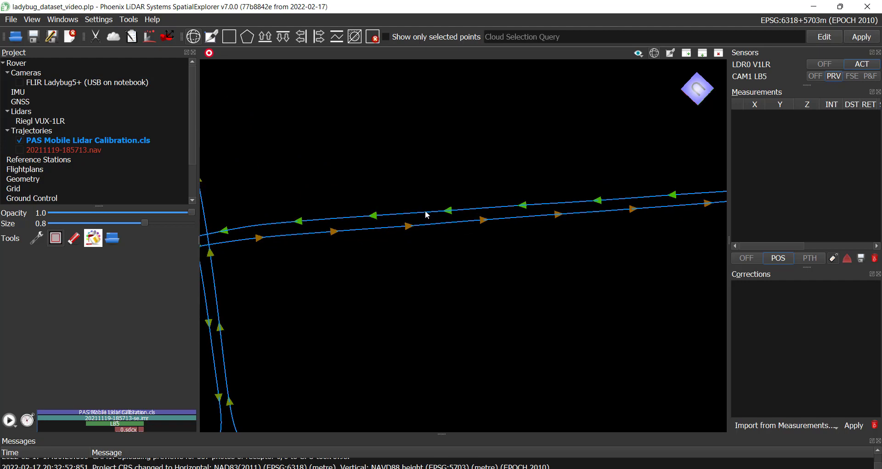
left_click(425, 223)
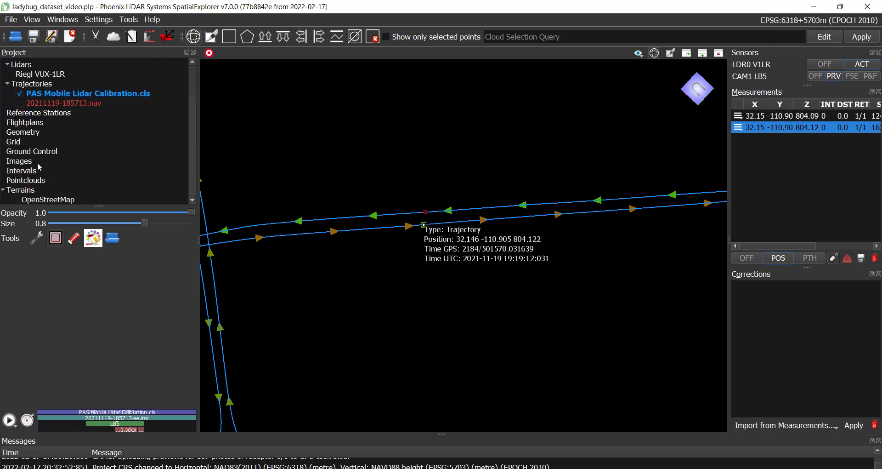
Create an interval list named 'DesiredInterval' covering the 308.73 s stretch between the marked positions.
left_click(21, 170)
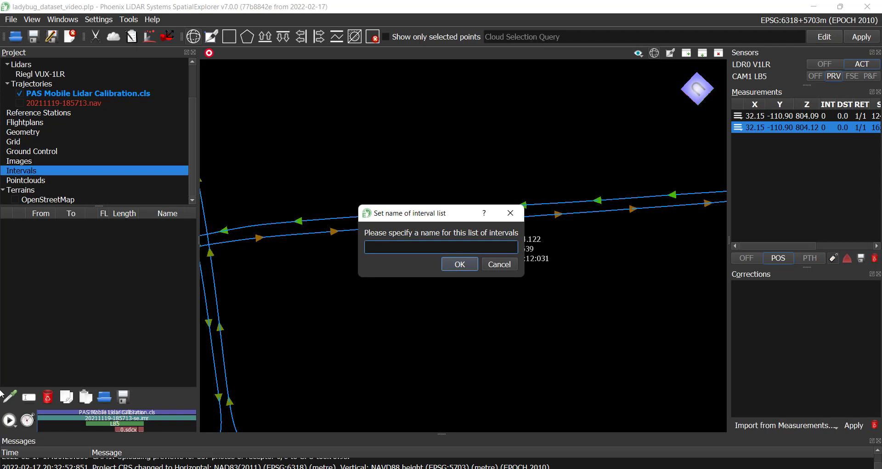
type("DesiredInterv")
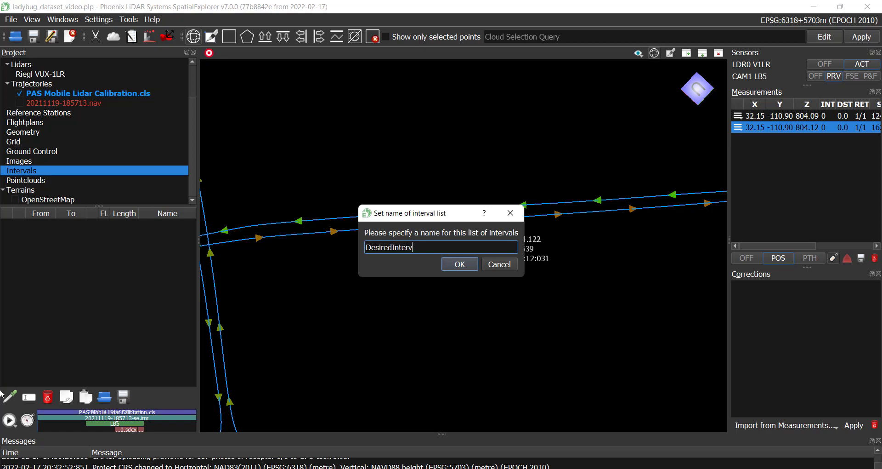
type("al")
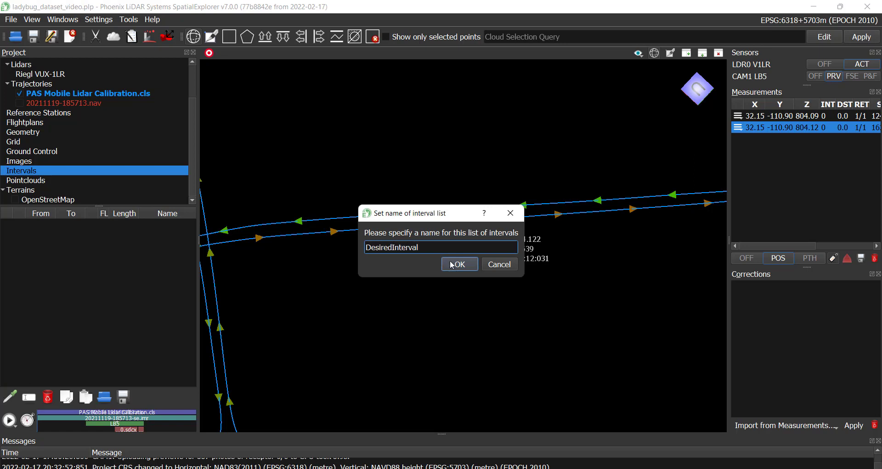
left_click(459, 265)
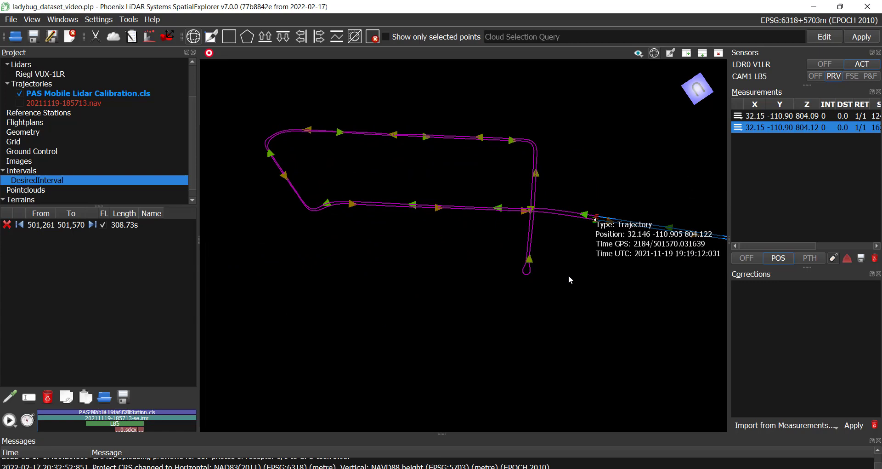
mouse_move(336, 326)
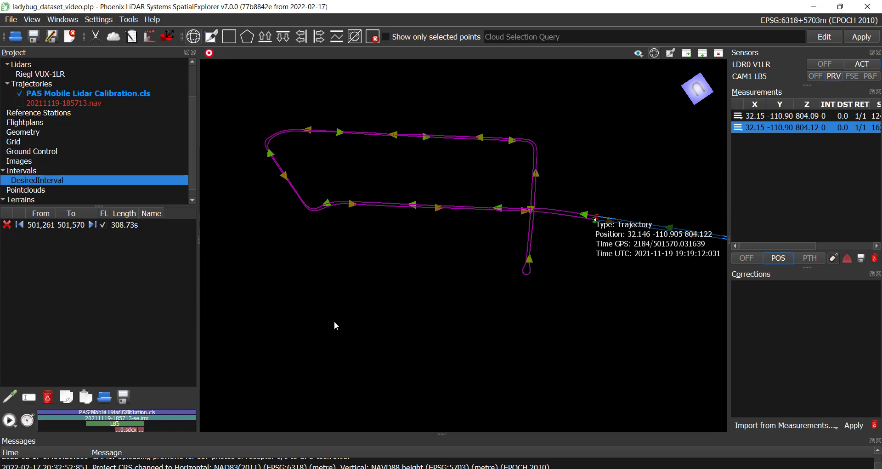
Review the Riegl VUX-1LR calibration and acquisition settings, keeping range near filter at 1.50 m.
double_click(33, 74)
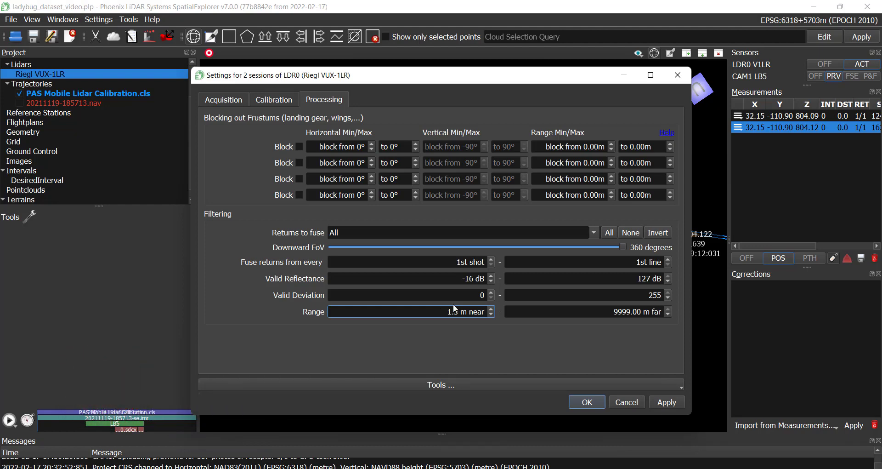
left_click(274, 99)
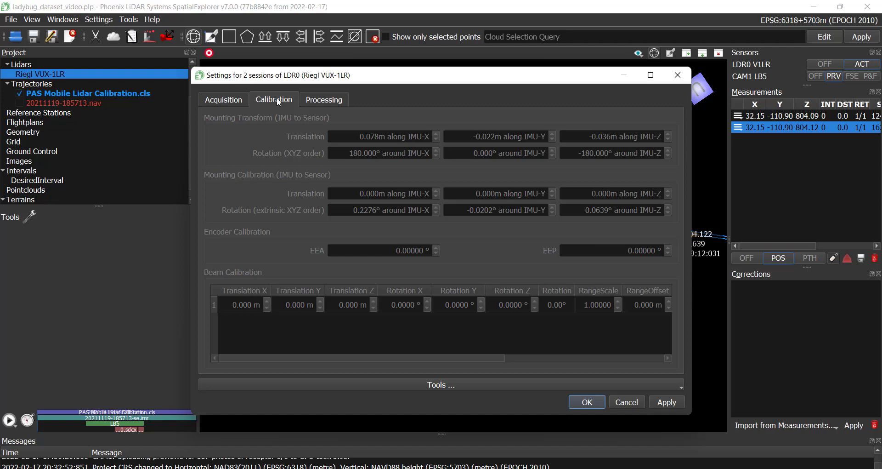
left_click(223, 99)
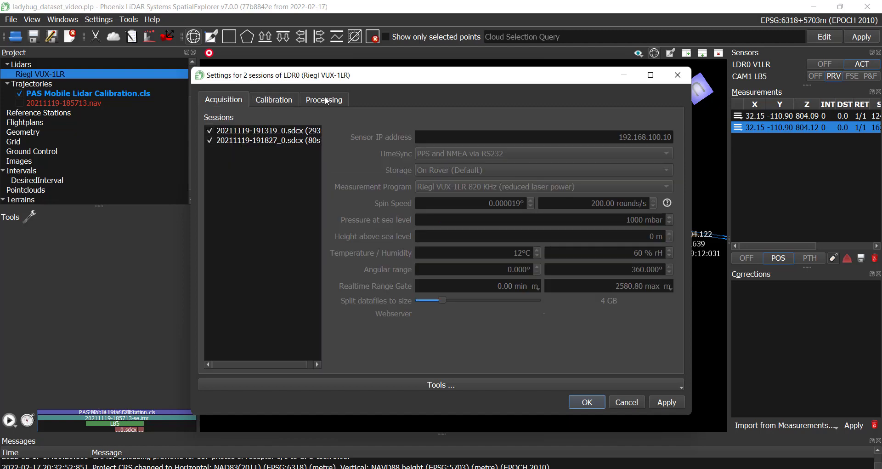
left_click(324, 99)
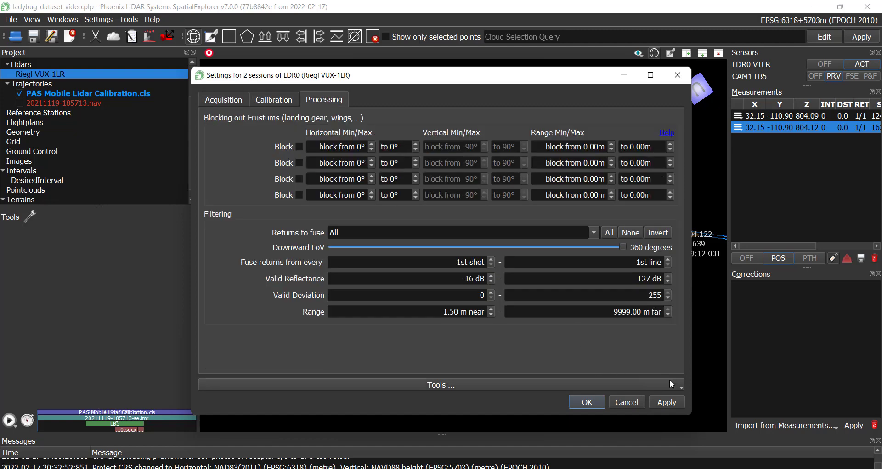
mouse_move(672, 402)
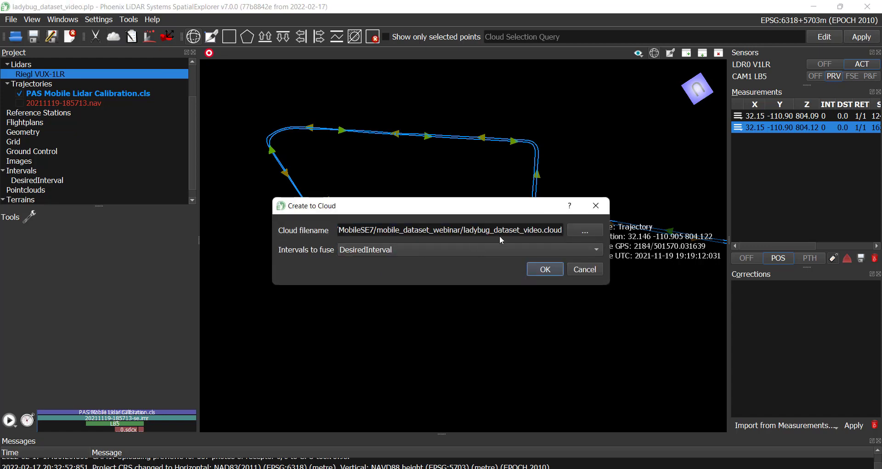
mouse_move(517, 234)
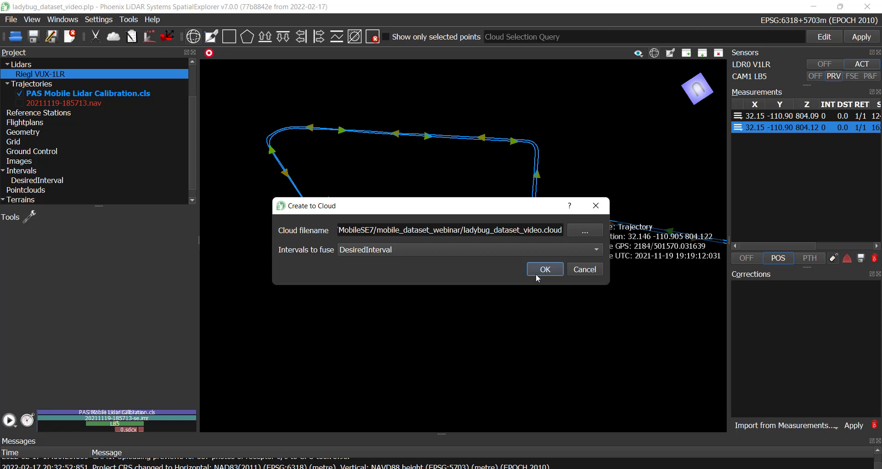
Fuse the ladybug_dataset_video point cloud using the DesiredInterval intervals.
left_click(545, 269)
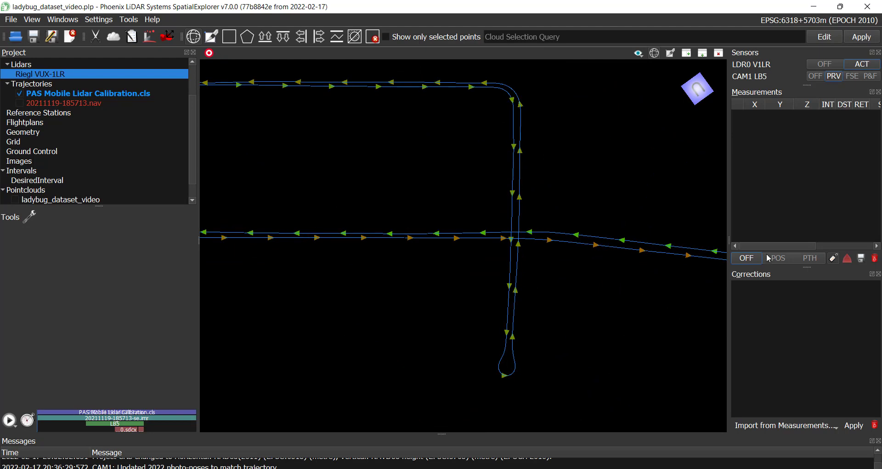
Mark trajectory positions and save four short 10–16 s stretches as the 'CameraCalibration' interval list.
left_click(778, 258)
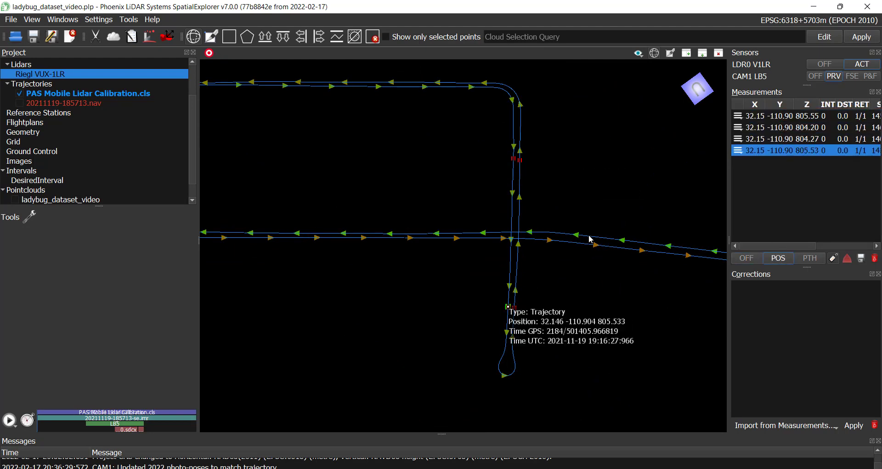
left_click(589, 240)
type("Camera")
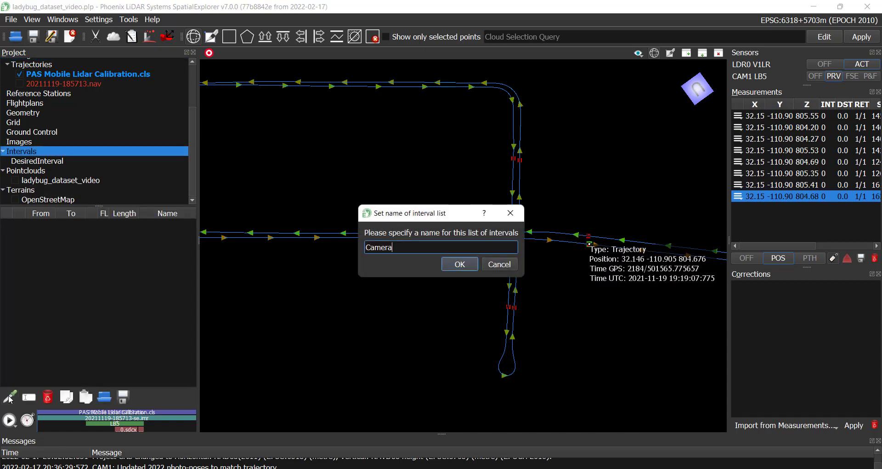
left_click(459, 264)
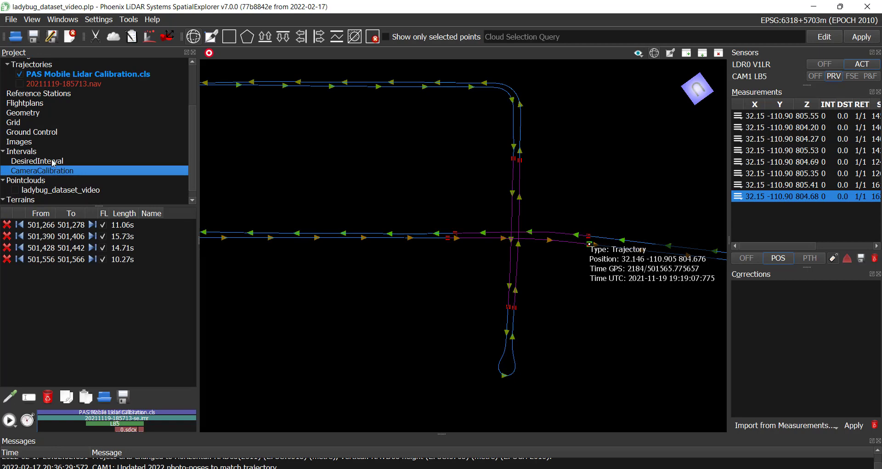
left_click(60, 190)
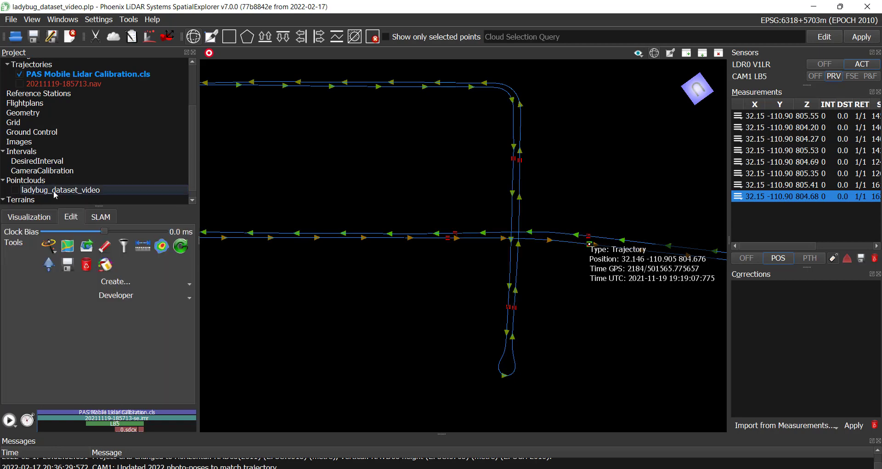
Show the ladybug_dataset_video cloud and update its display attributes from the cloud.
left_click(14, 190)
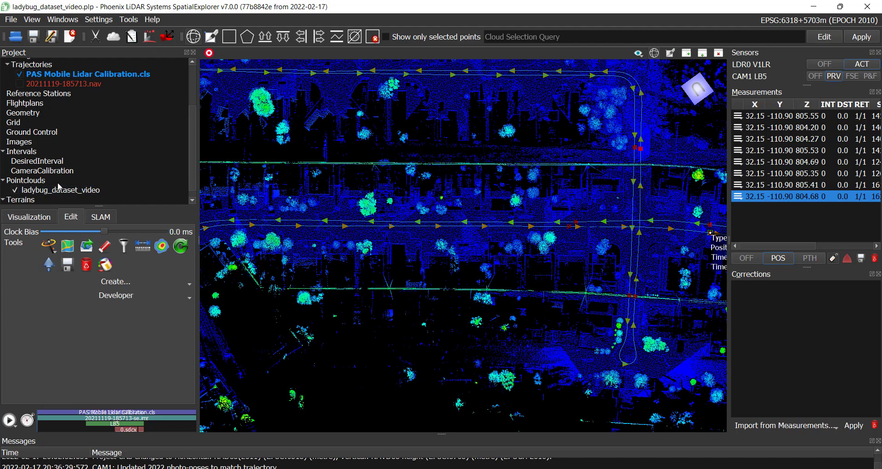
left_click(28, 217)
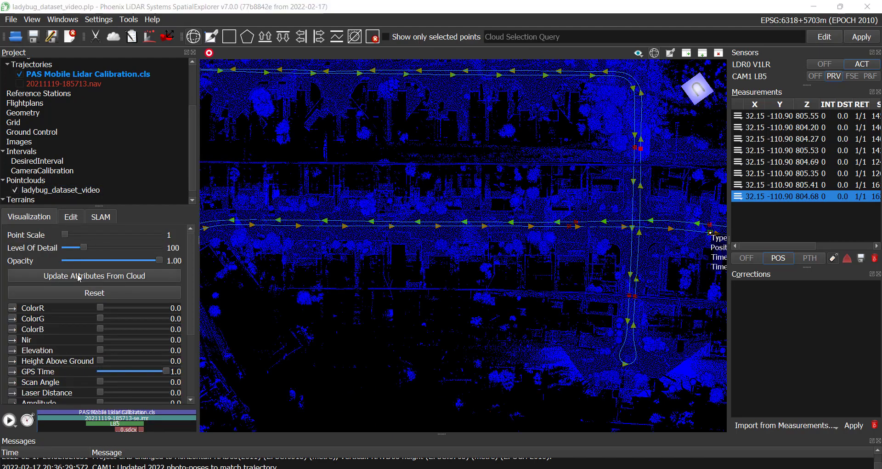
left_click(94, 275)
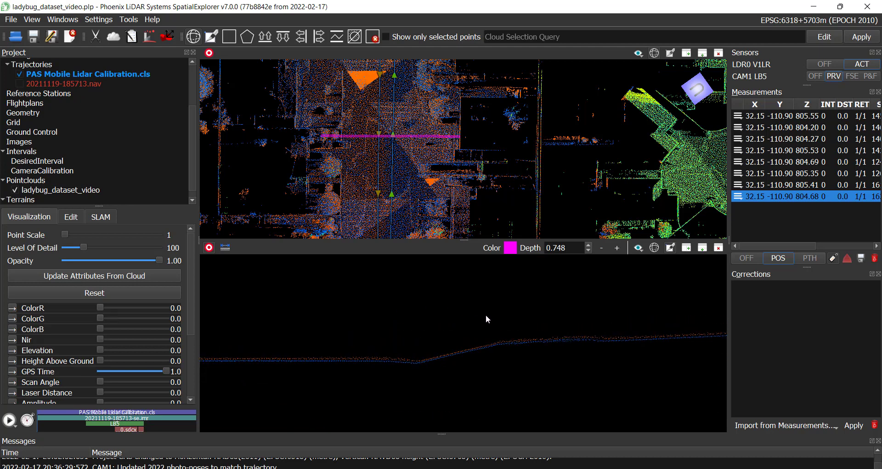
mouse_move(523, 317)
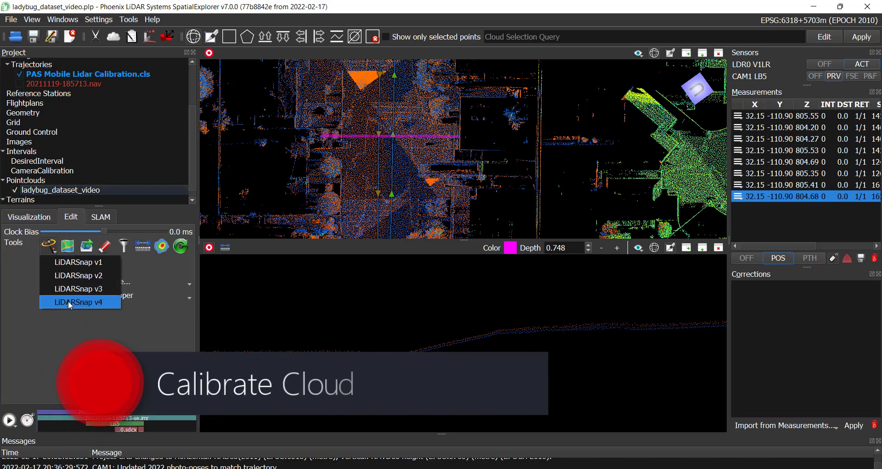
Set up LiDARSnap v4 mobile trajectory optimization over the DesiredInterval intervals.
left_click(78, 302)
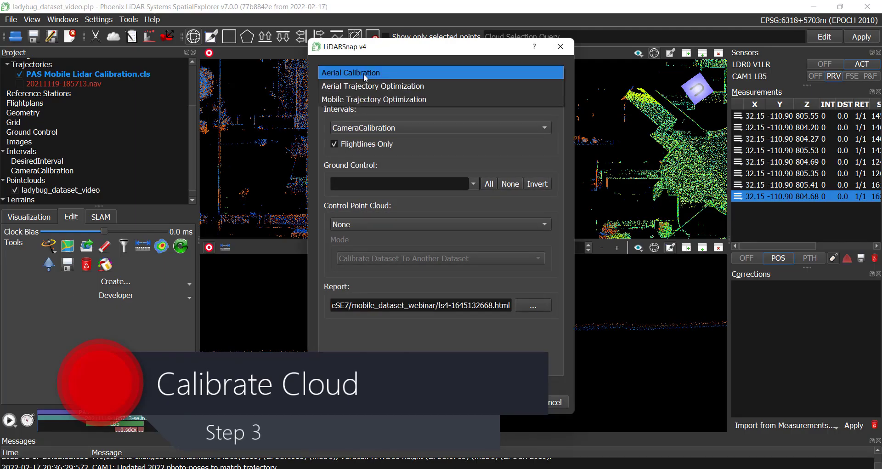
left_click(374, 100)
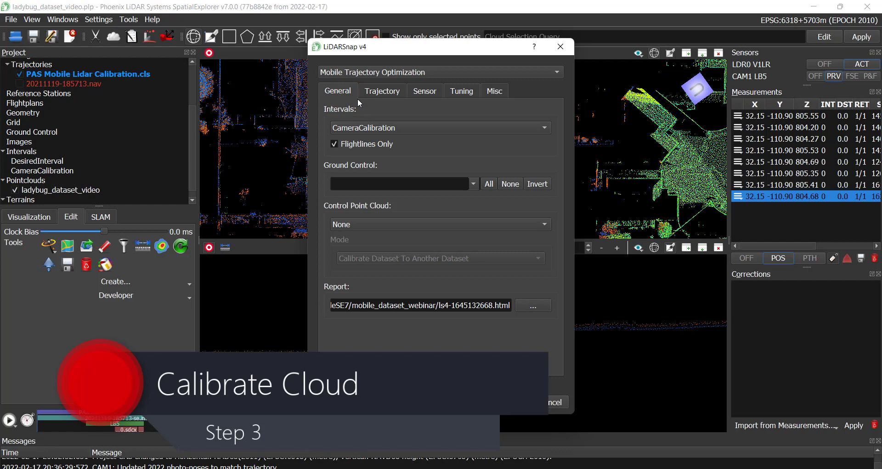
left_click(440, 127)
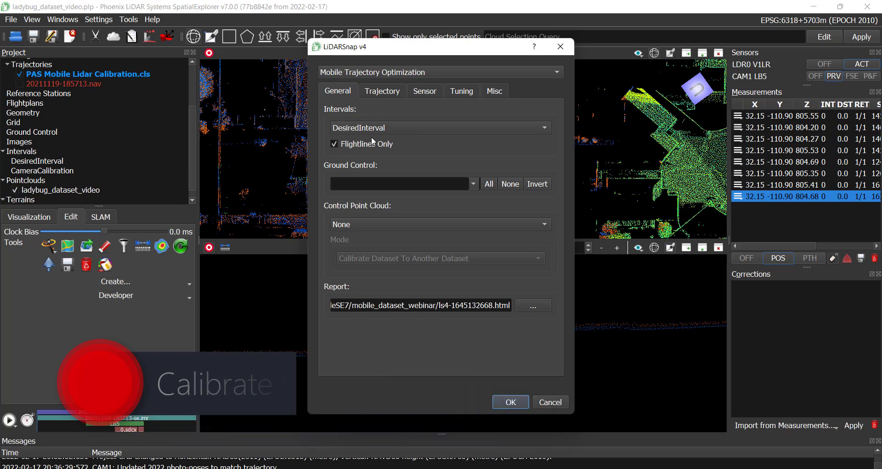
Review trajectory, tuning and misc options (Linear Dense, 2.0 s, 16.0 s autosplit) and run.
left_click(383, 90)
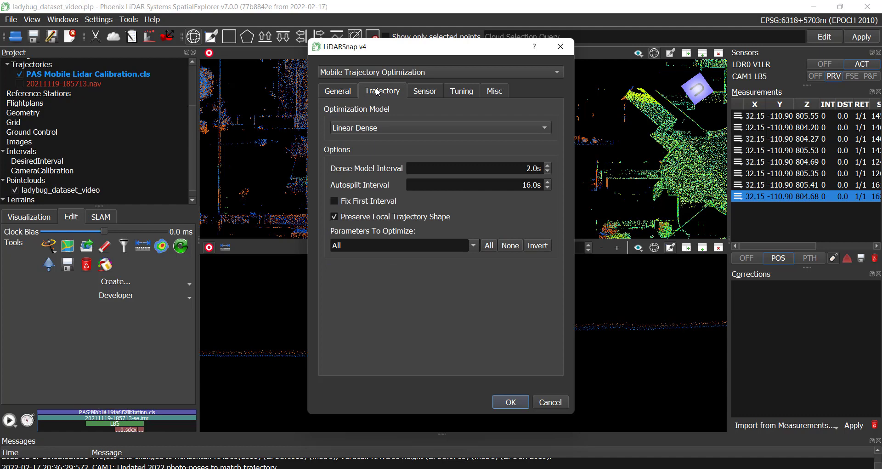
mouse_move(409, 235)
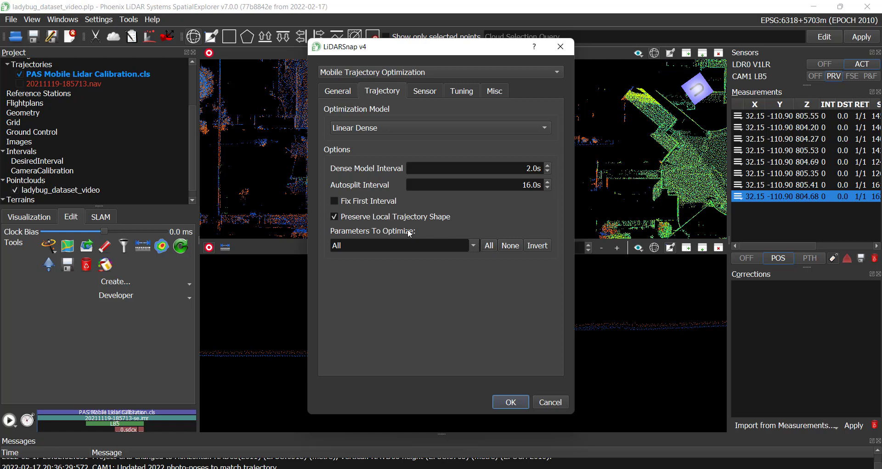
left_click(473, 246)
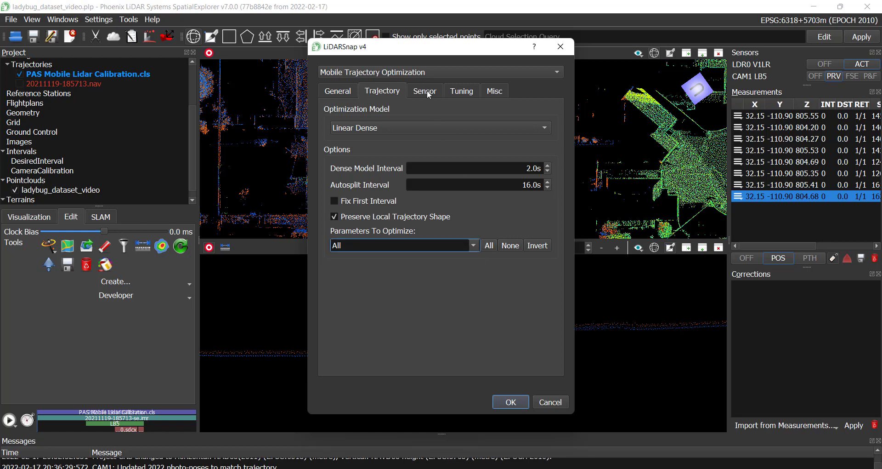
left_click(461, 91)
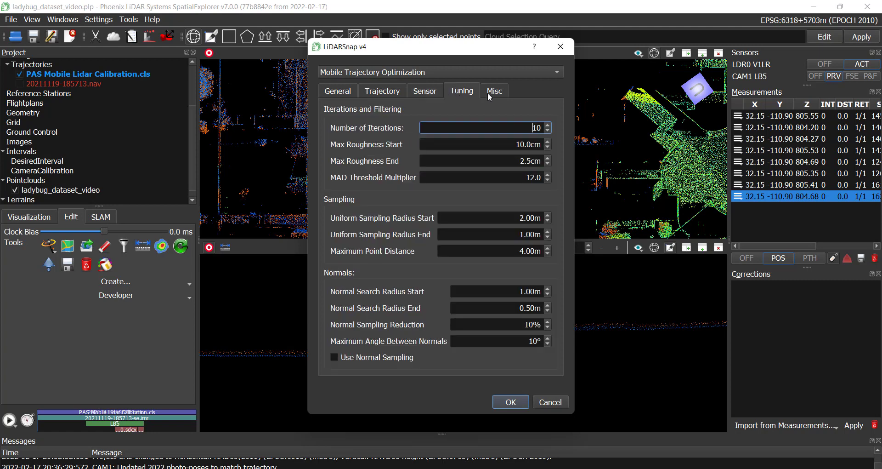
left_click(495, 90)
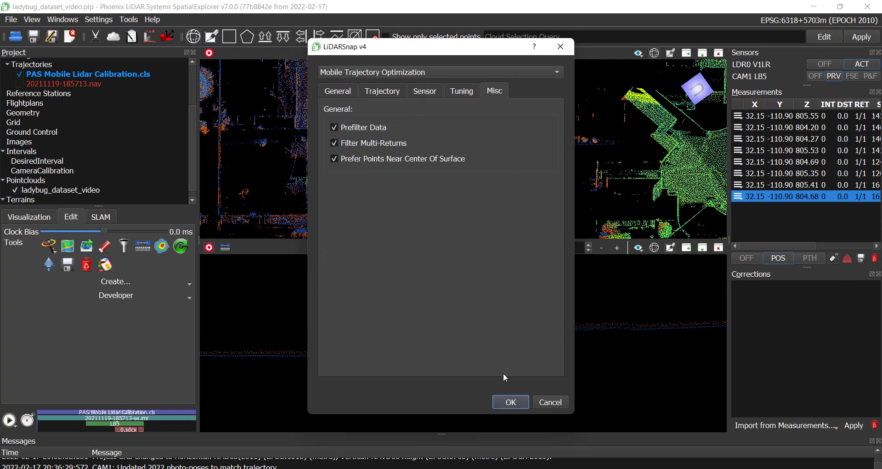
left_click(511, 401)
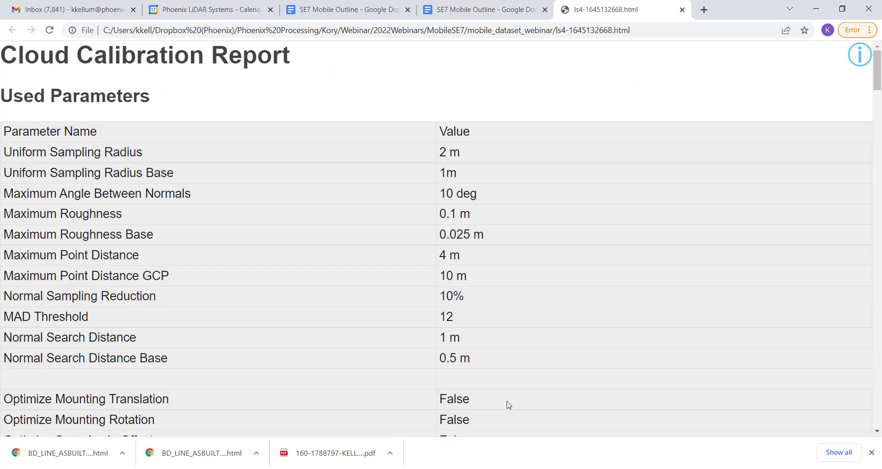
Scroll the calibration report from Used Parameters down to the Correspondence Residual Histogram.
scroll("down", 3)
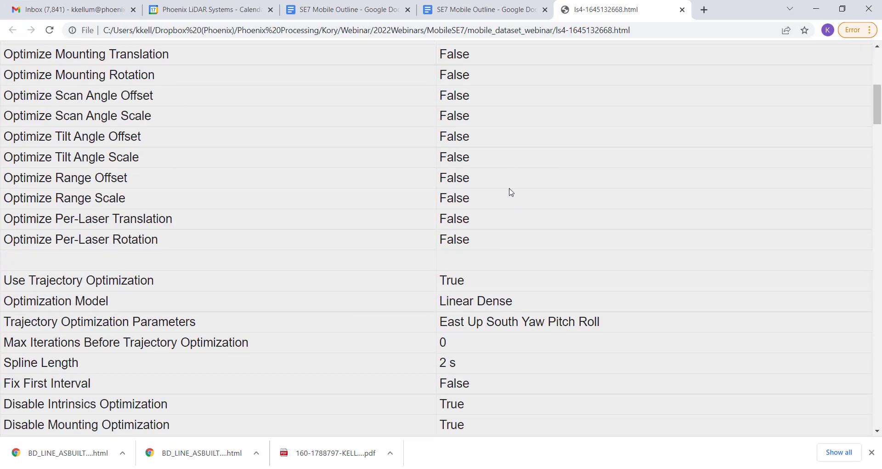
scroll("down", 3)
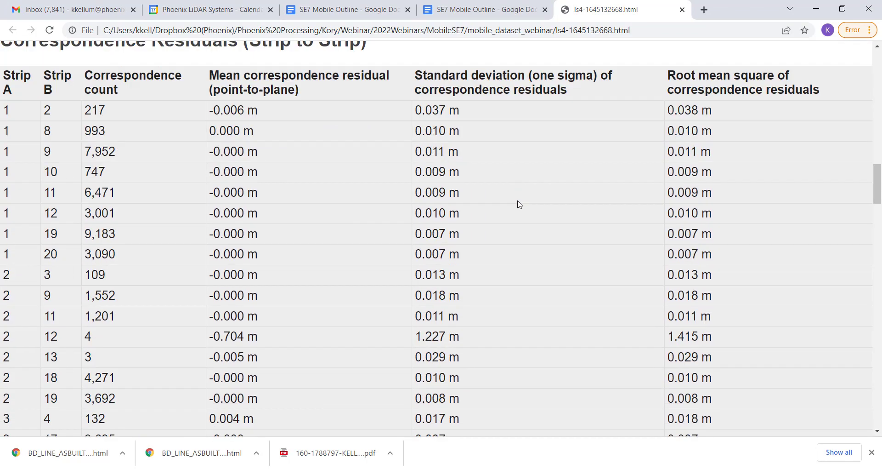
scroll("down", 3)
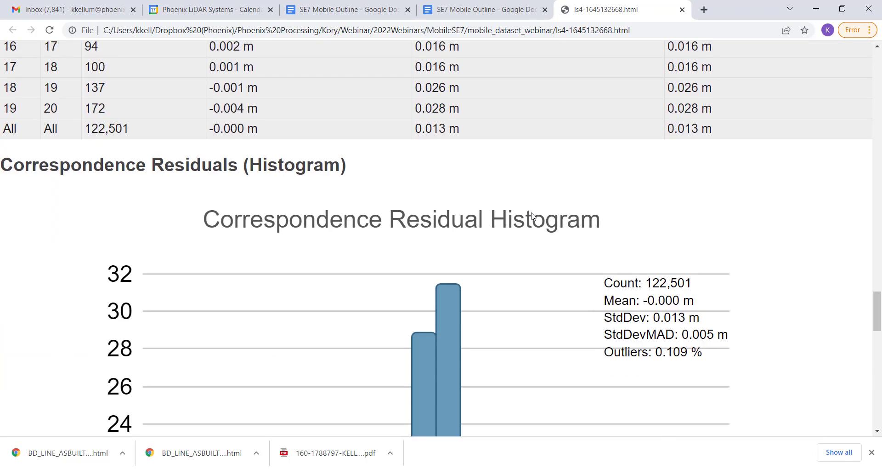
scroll("down", 3)
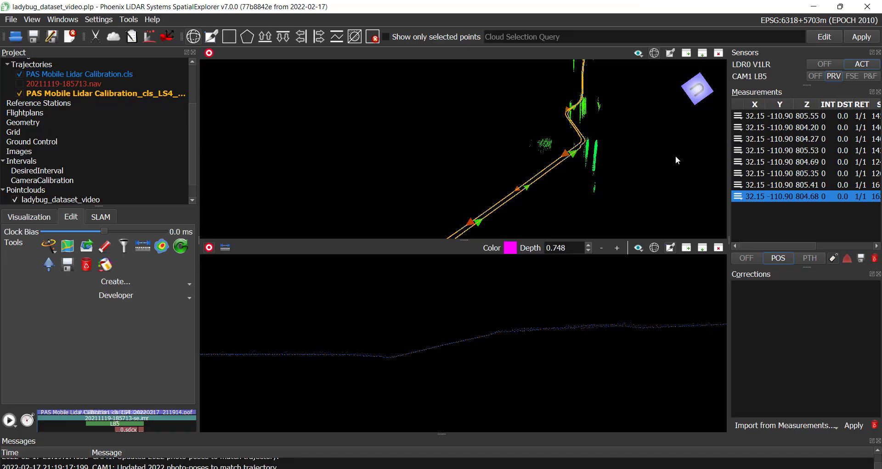
mouse_move(651, 179)
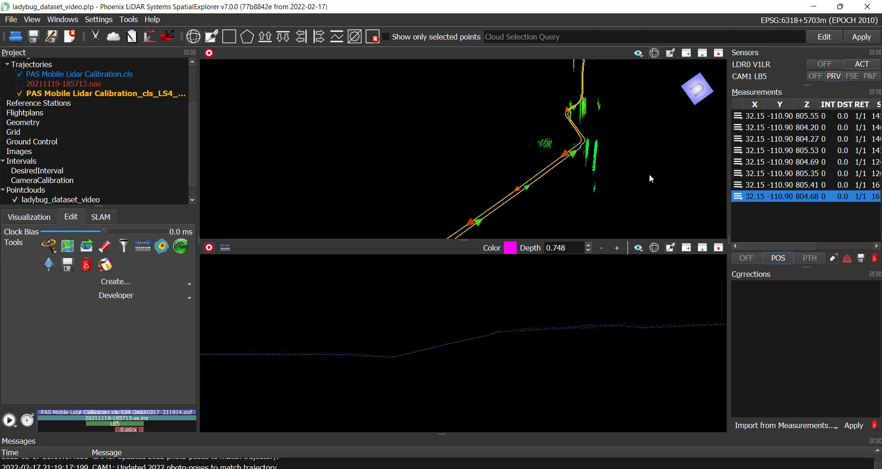
mouse_move(363, 326)
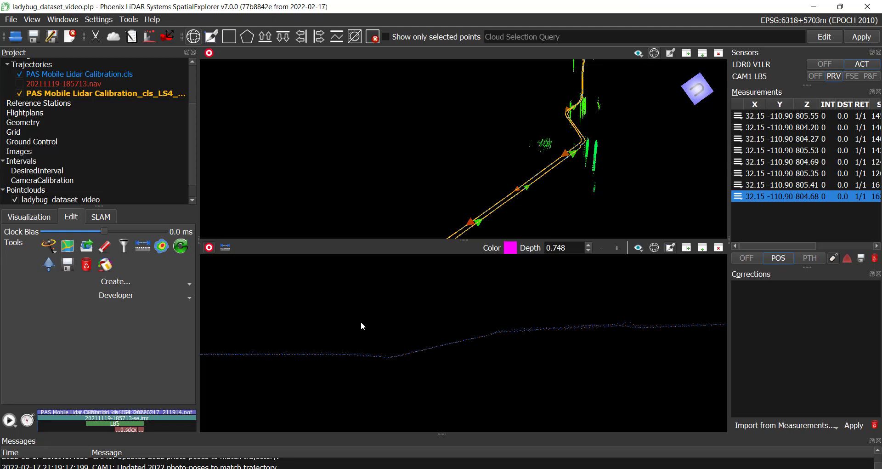
Raise the calibrated cloud's point scale from 1 to 3 in its display settings.
left_click(28, 216)
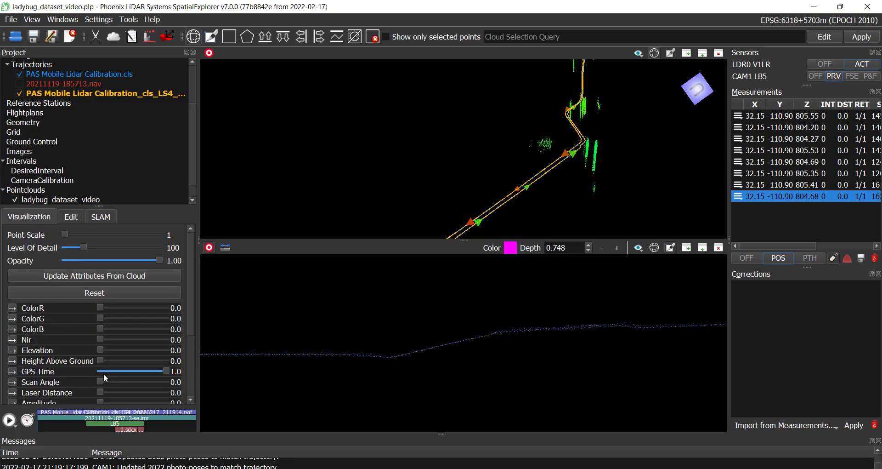
mouse_move(64, 235)
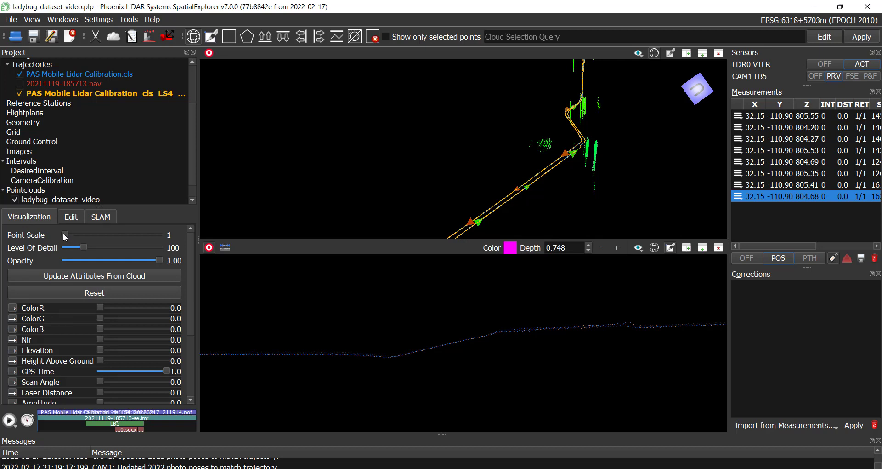
left_click_drag(64, 235, 87, 235)
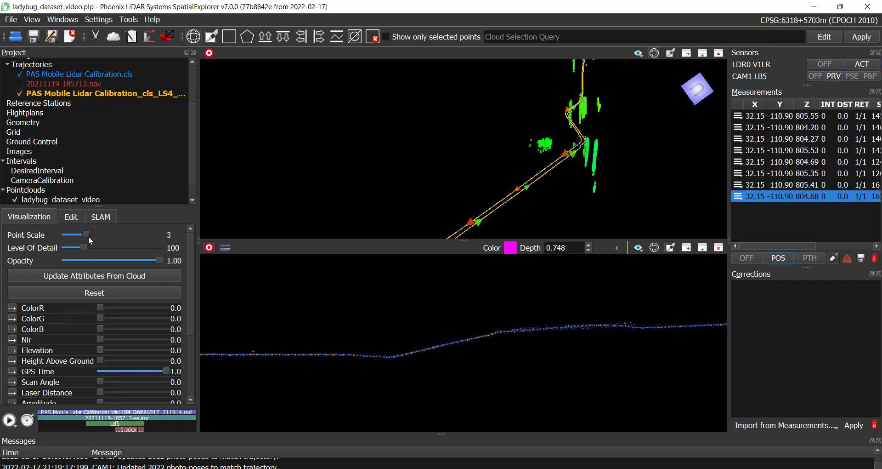
mouse_move(404, 354)
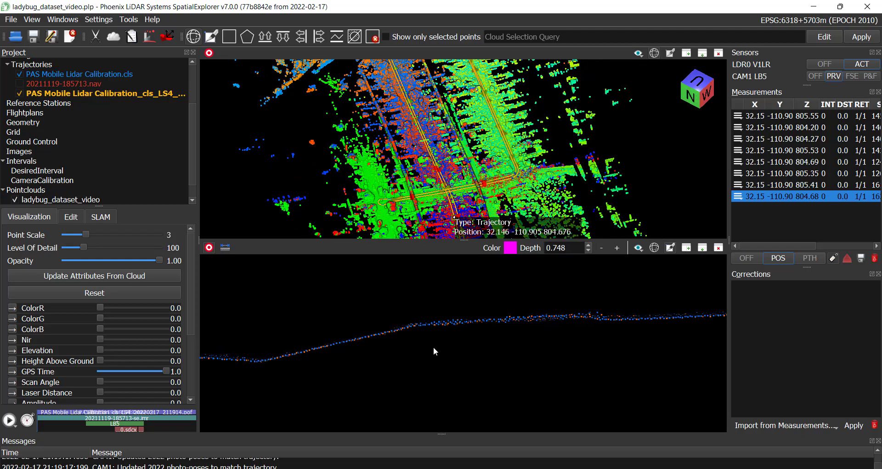
Inspect the cloud and bring up the CAM1 FLIR Ladybug5+ processing settings with session photos.
left_click(71, 216)
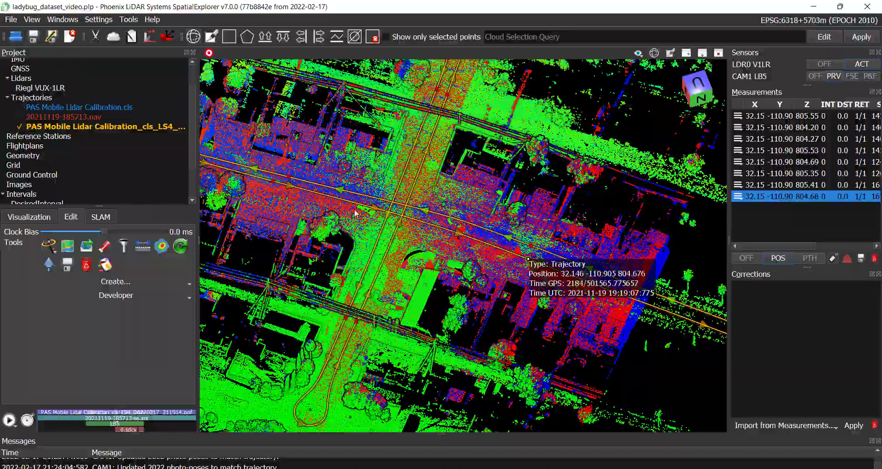
left_click_drag(354, 213, 456, 267)
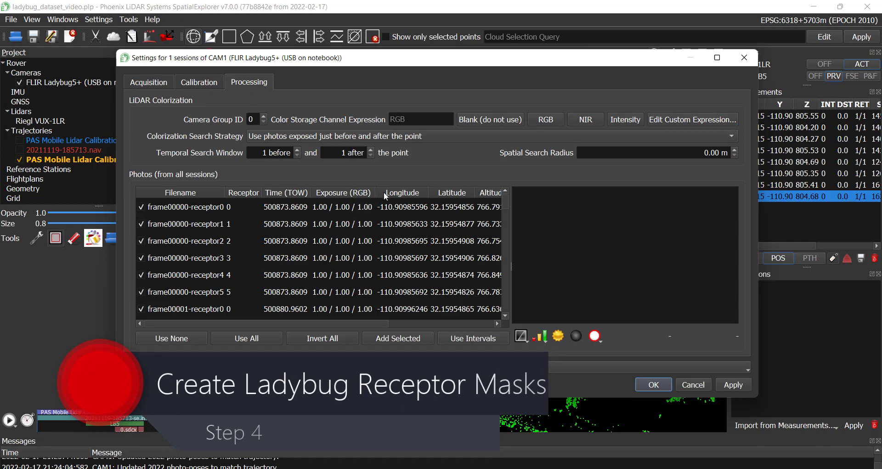
Activate only the photos within the CameraCalibration interval.
left_click(473, 338)
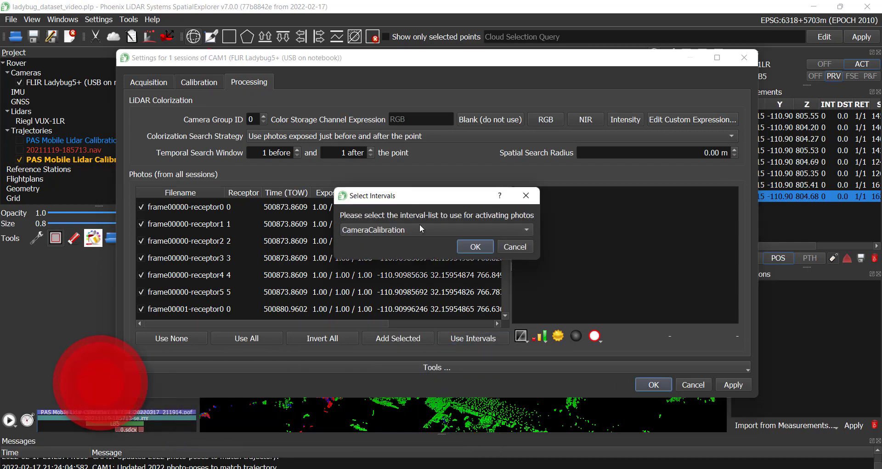
left_click(475, 246)
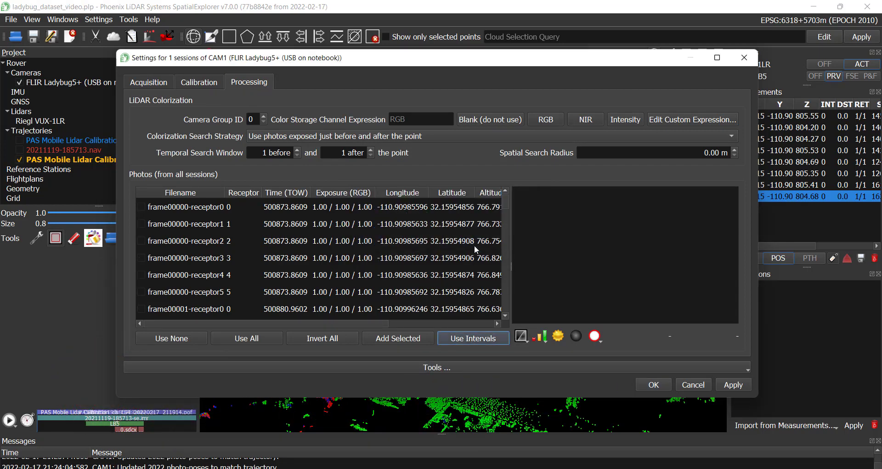
scroll("down", 3)
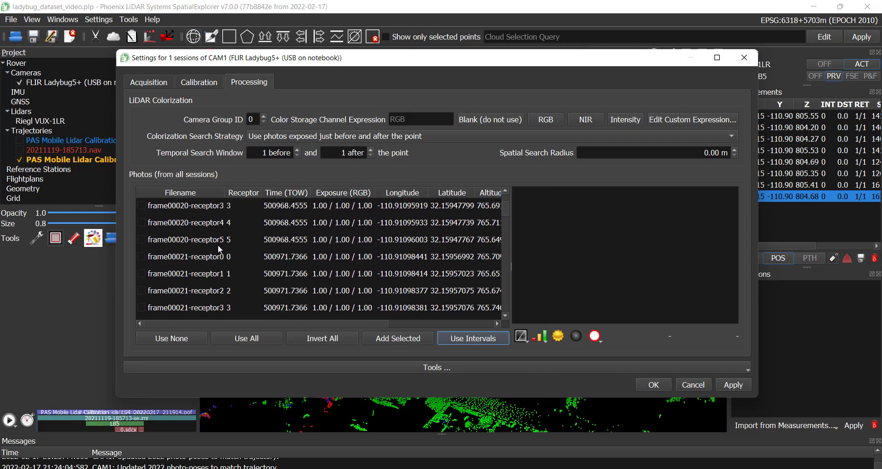
scroll("down", 3)
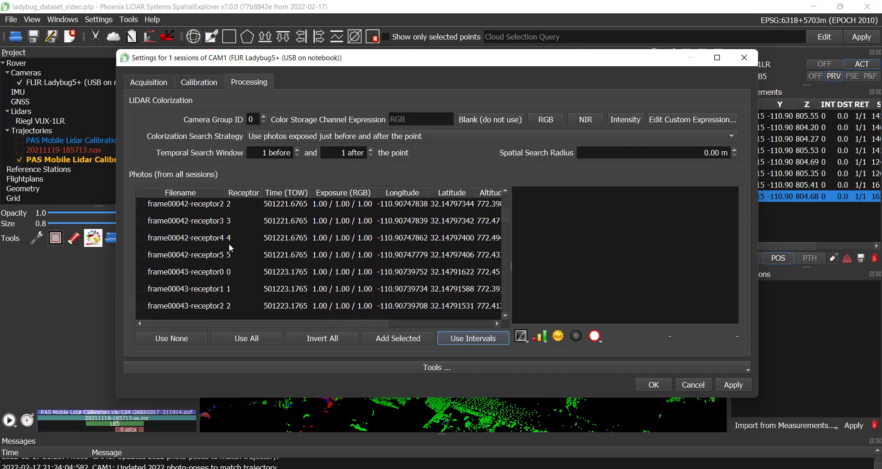
scroll("down", 3)
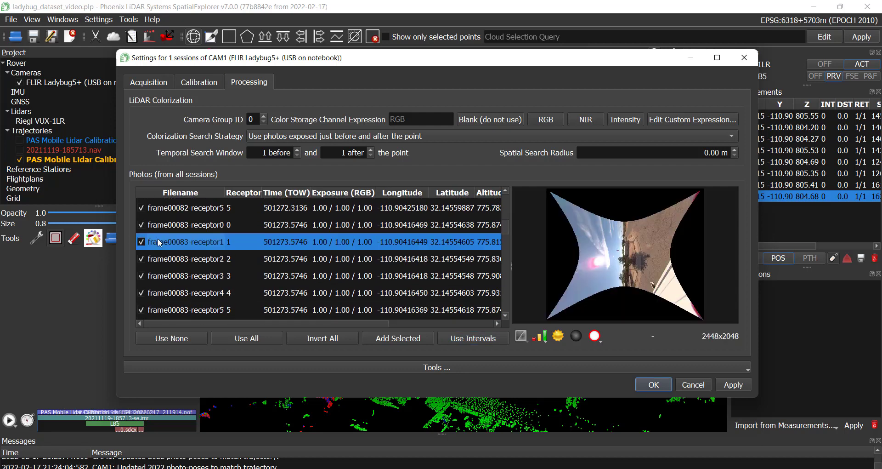
Preview the receptor 3 frame 83 and receptor 1 frame 84 photos, then open Edit Receptor Masks.
left_click(184, 275)
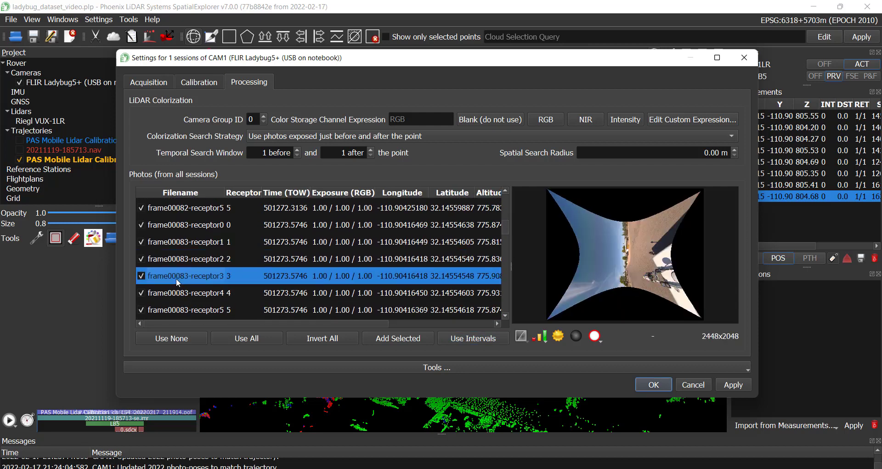
left_click(189, 310)
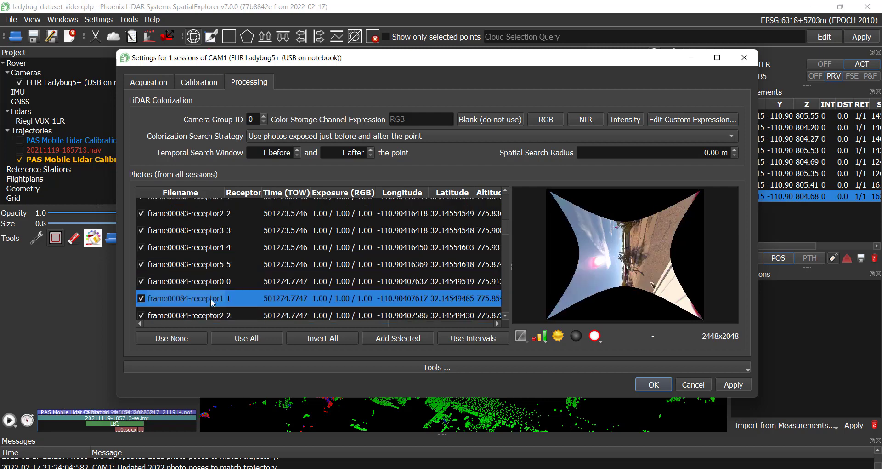
mouse_move(416, 294)
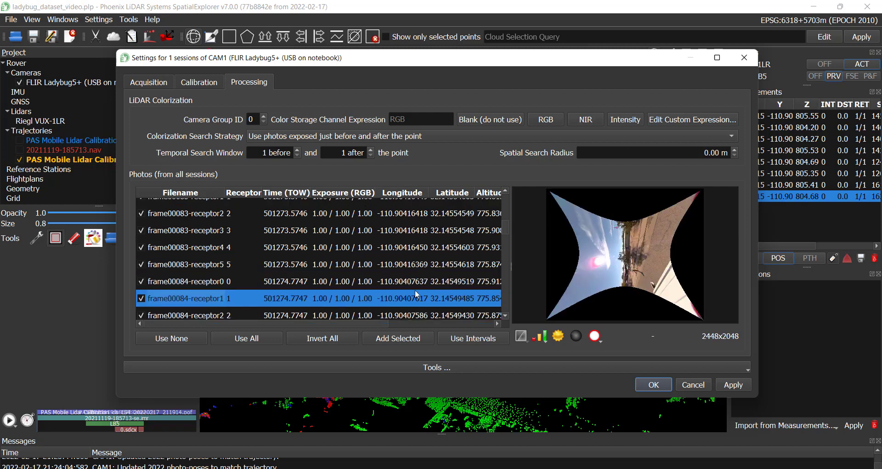
left_click(437, 367)
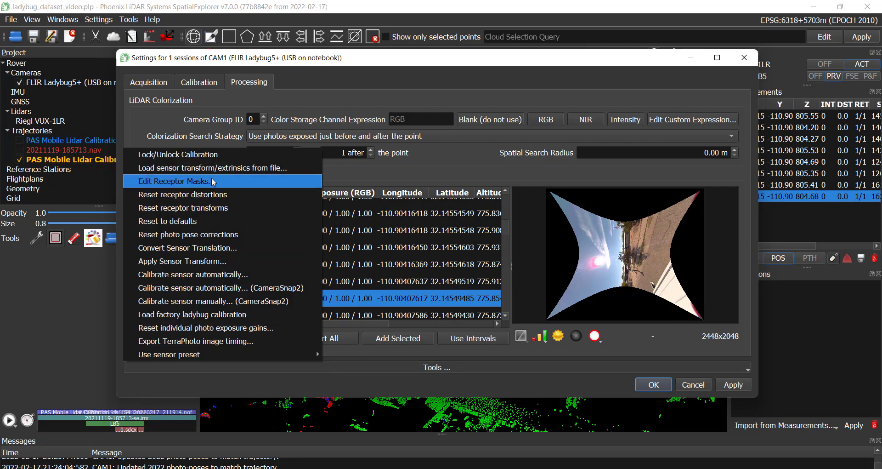
left_click(173, 181)
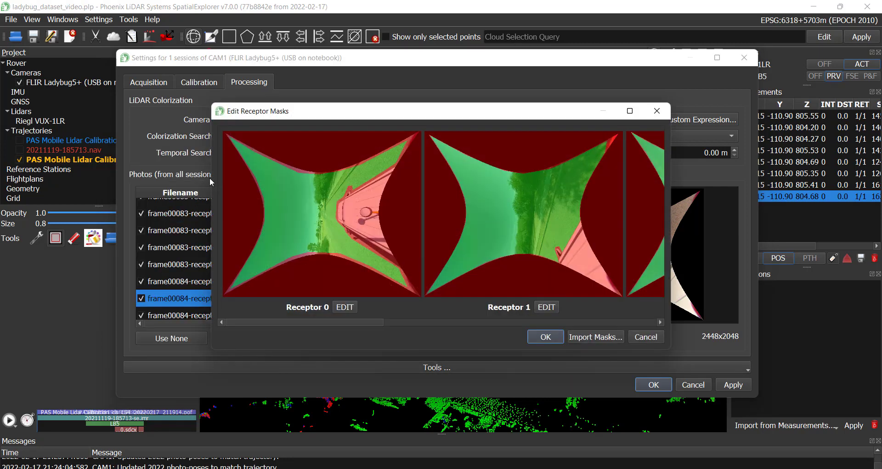
Clear Receptor 0's existing mask polygon.
left_click_drag(298, 322, 377, 322)
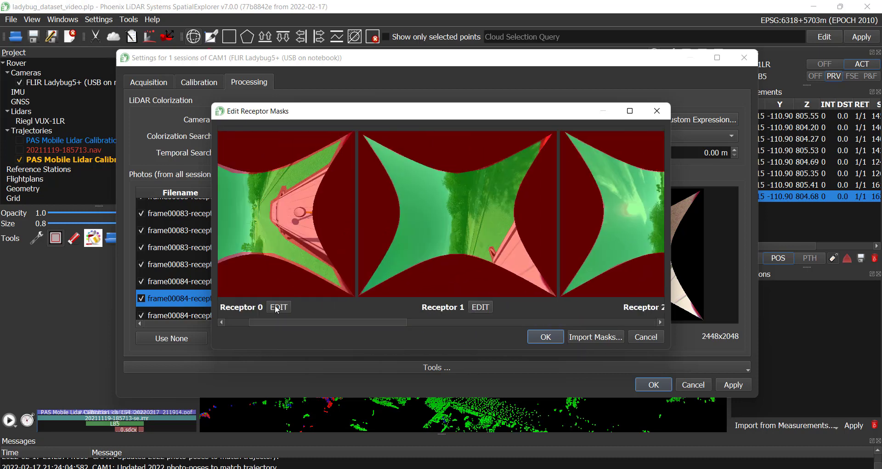
left_click(278, 307)
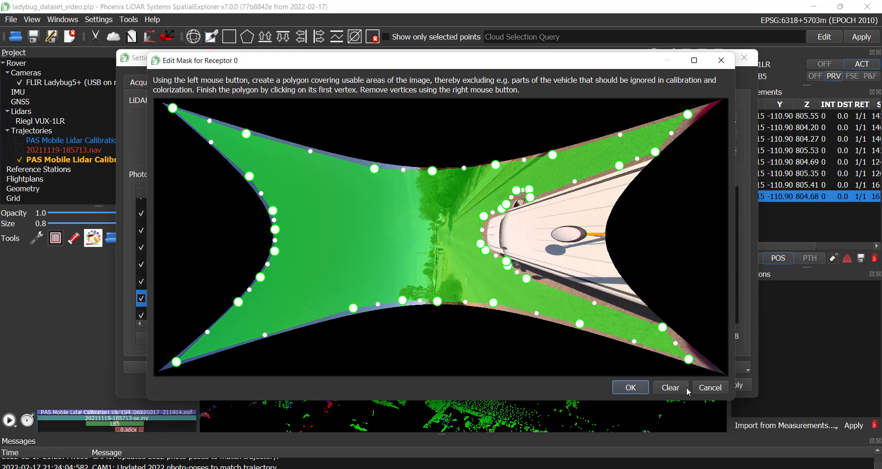
left_click(671, 387)
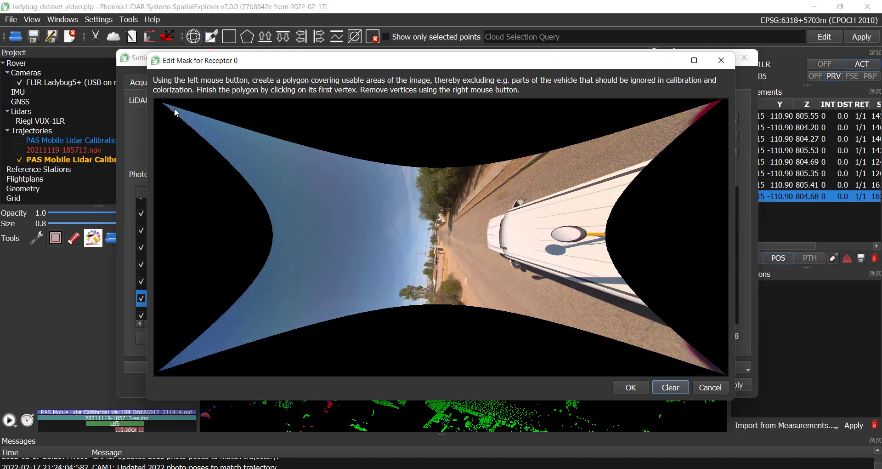
Draw a new Receptor 0 mask around the usable image, excluding the vehicle, and keep it.
left_click(242, 317)
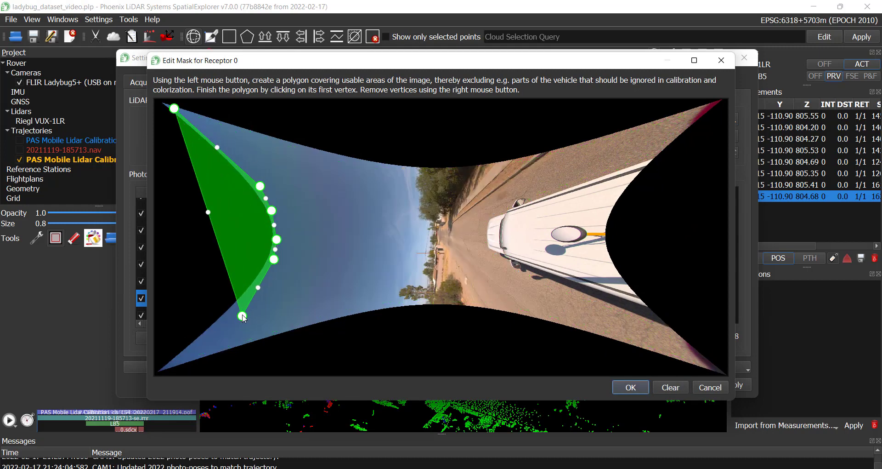
left_click(326, 315)
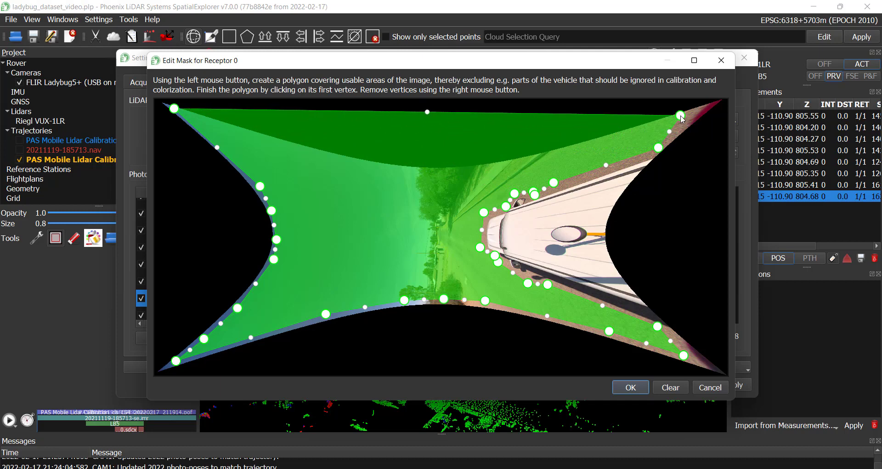
left_click(470, 181)
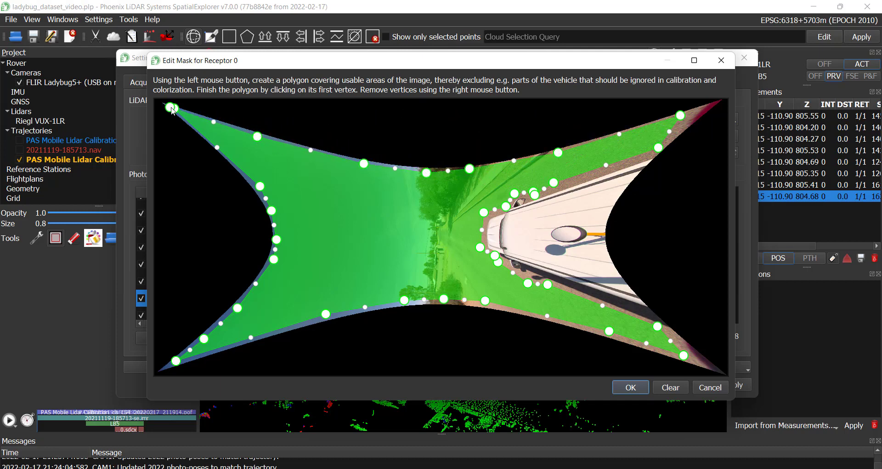
left_click(629, 387)
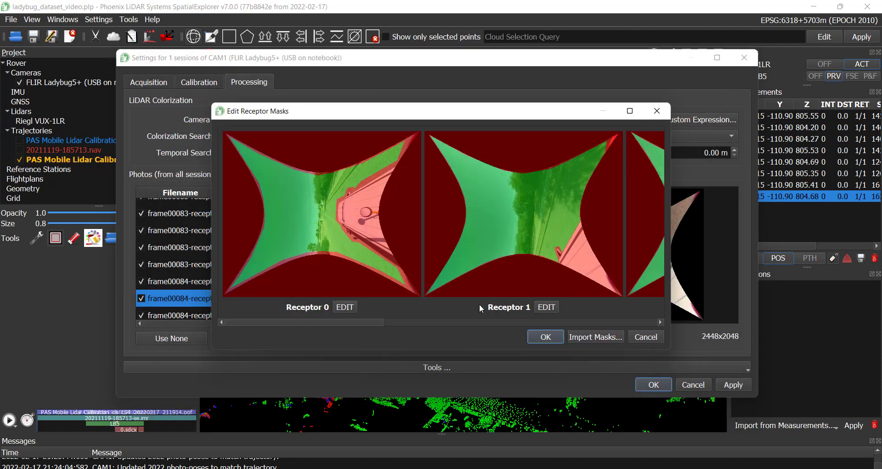
left_click(545, 336)
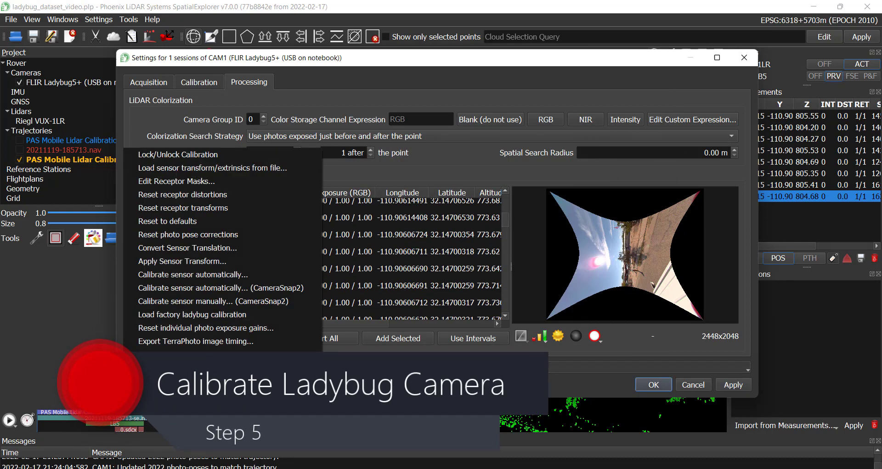
mouse_move(259, 288)
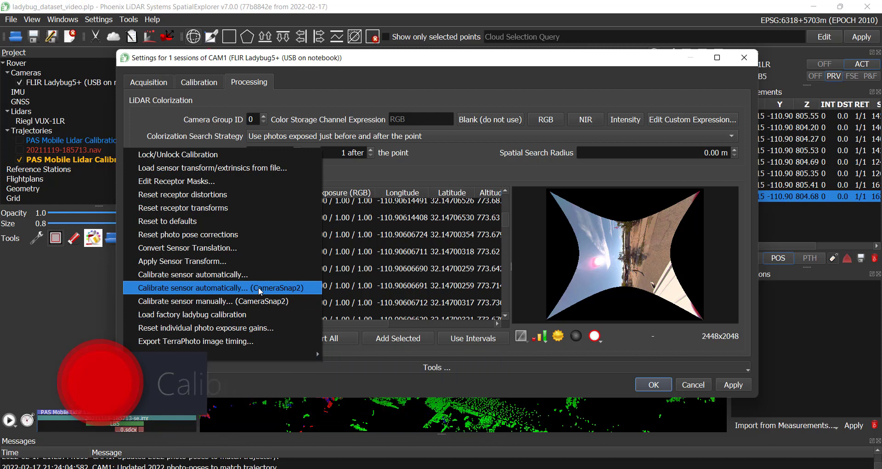
Run CameraSnap2 on the CameraCalibration interval photos, solving only sensor orientation.
left_click(221, 287)
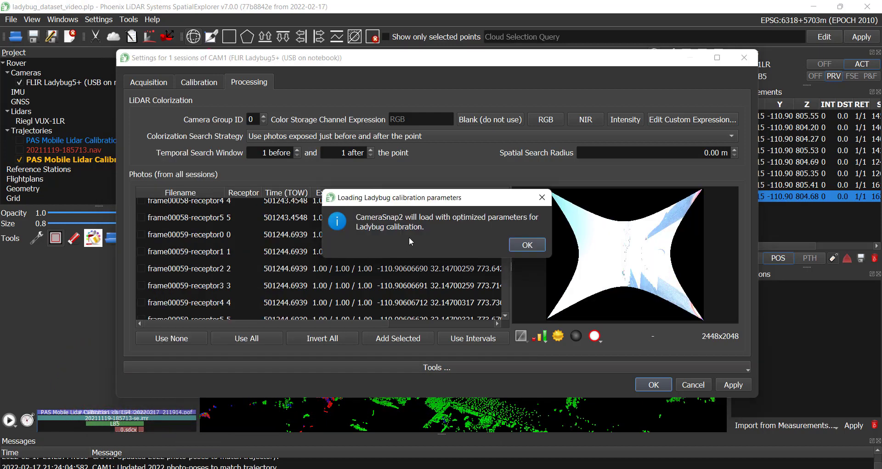
mouse_move(464, 230)
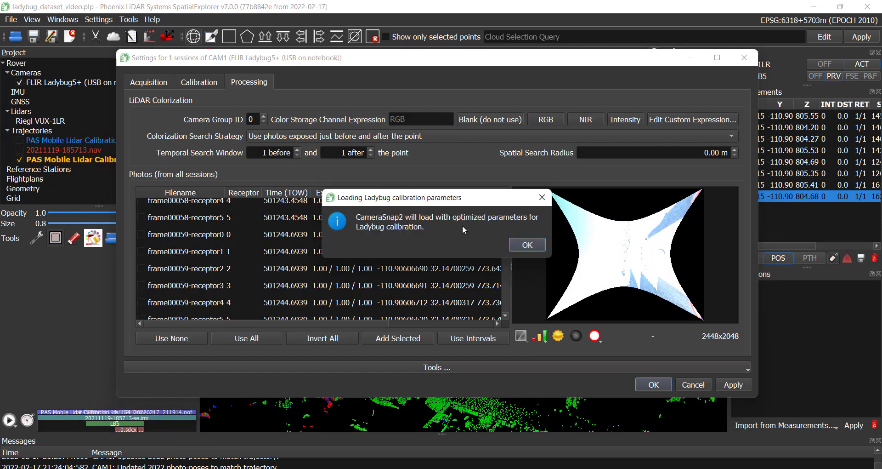
left_click(527, 244)
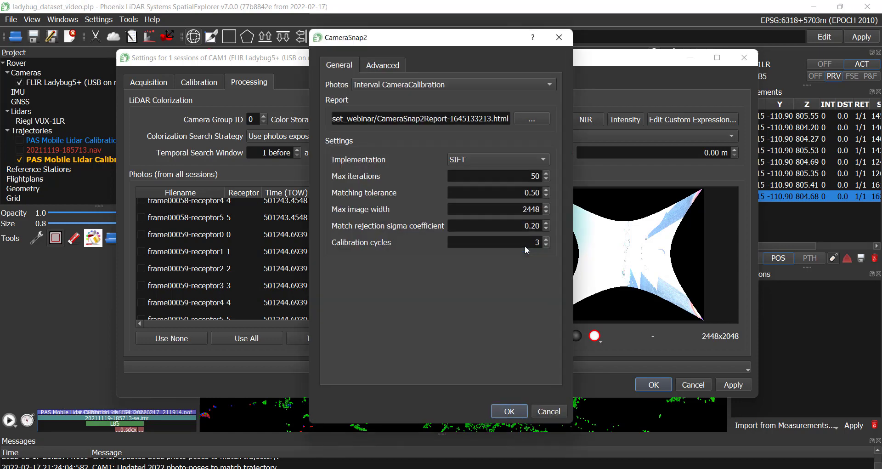
mouse_move(524, 247)
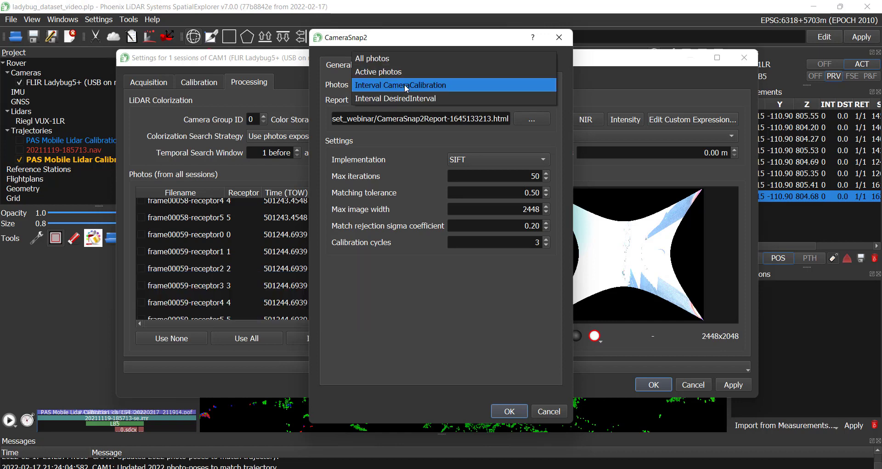
left_click(383, 65)
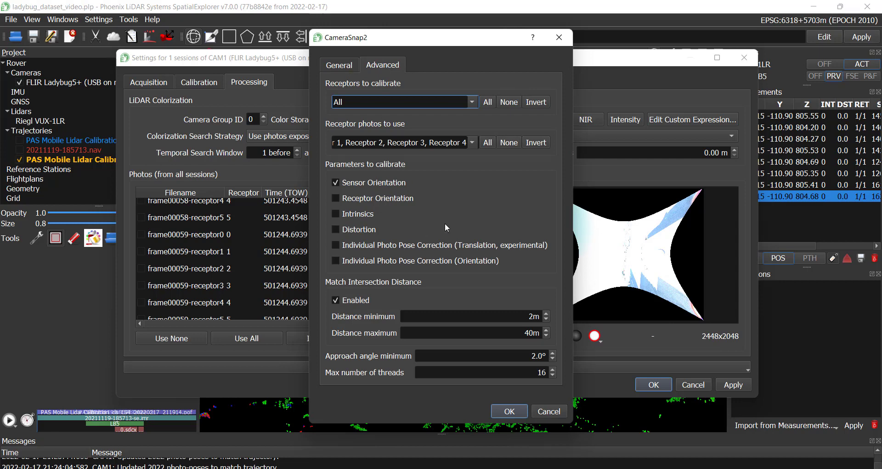
mouse_move(445, 225)
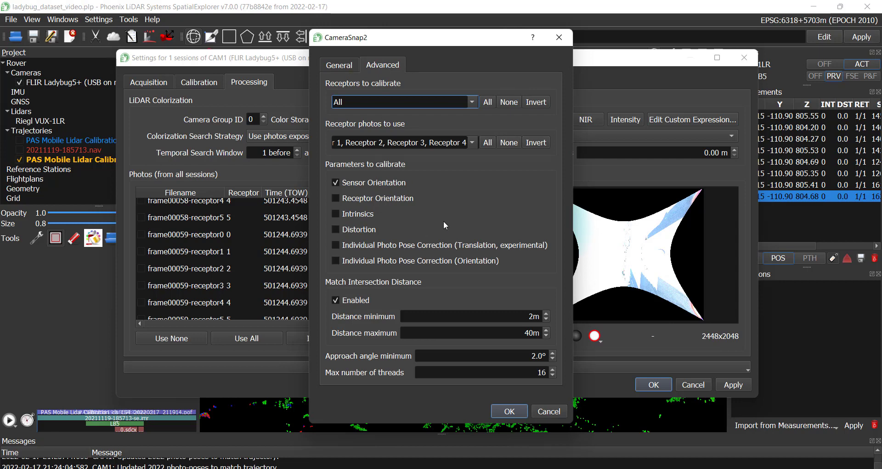
left_click(339, 65)
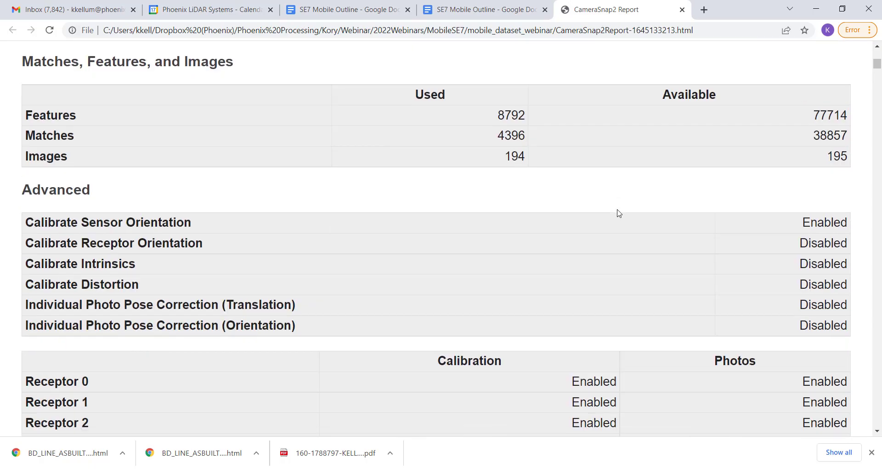
Scroll through the report's matches table, distance histograms and receptor coverage heatmaps.
scroll("down", 3)
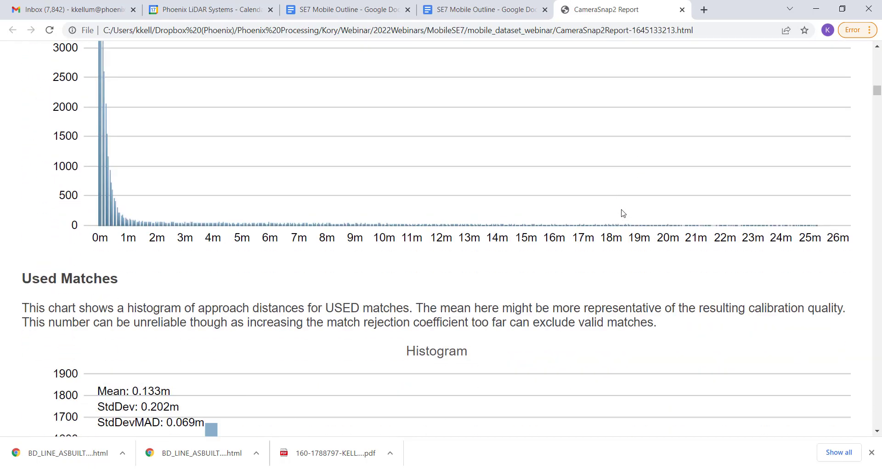
scroll("down", 3)
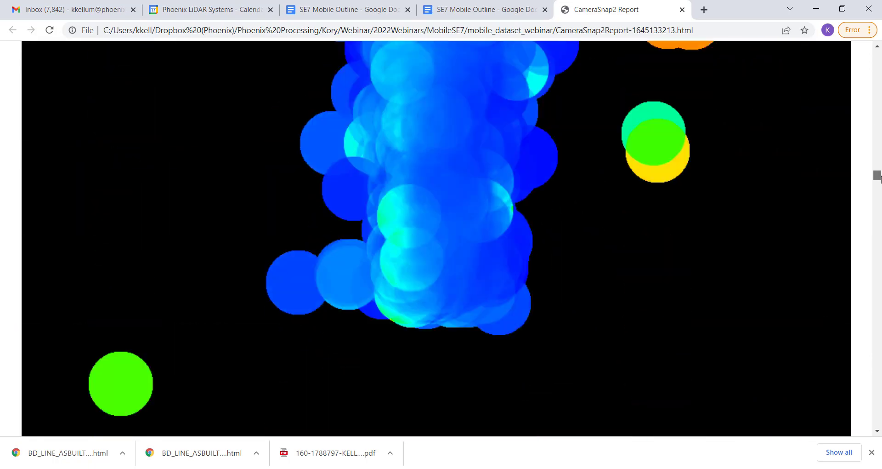
scroll("down", 3)
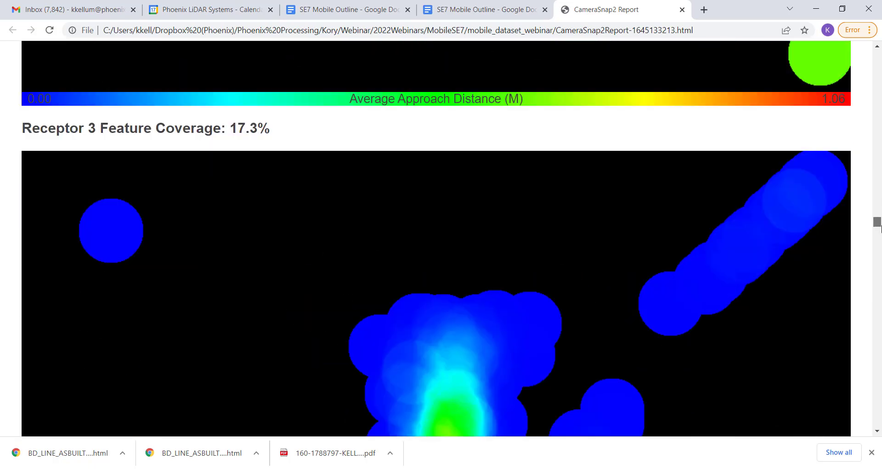
scroll("down", 3)
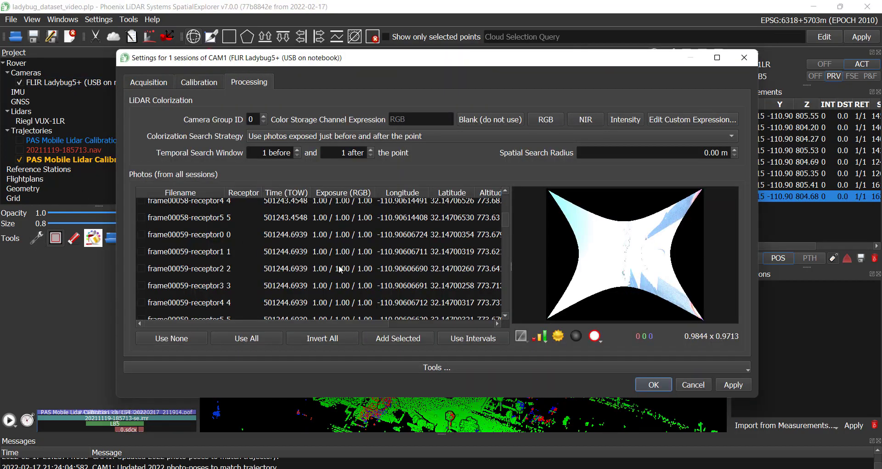
Activate the Ladybug photos by the DesiredInterval interval.
left_click(473, 338)
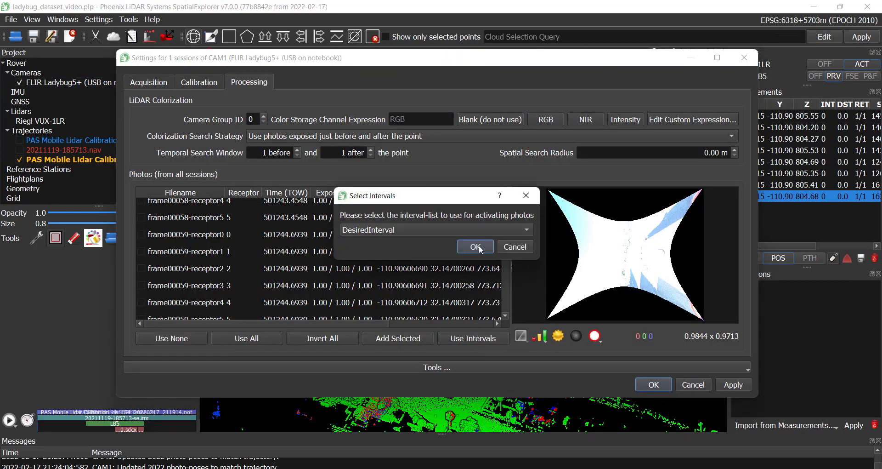
left_click(475, 247)
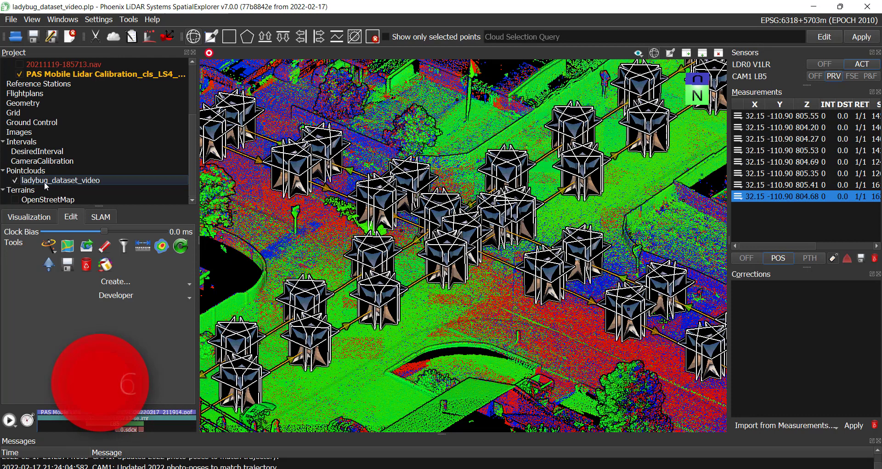
Colorize the cloud using Flashlight metric, computed per-point normals and Ladybug shadow removal.
left_click(105, 264)
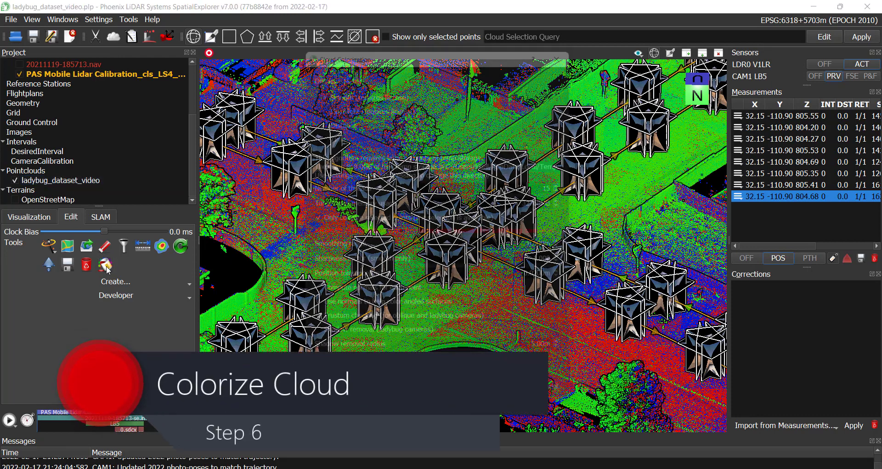
left_click(104, 264)
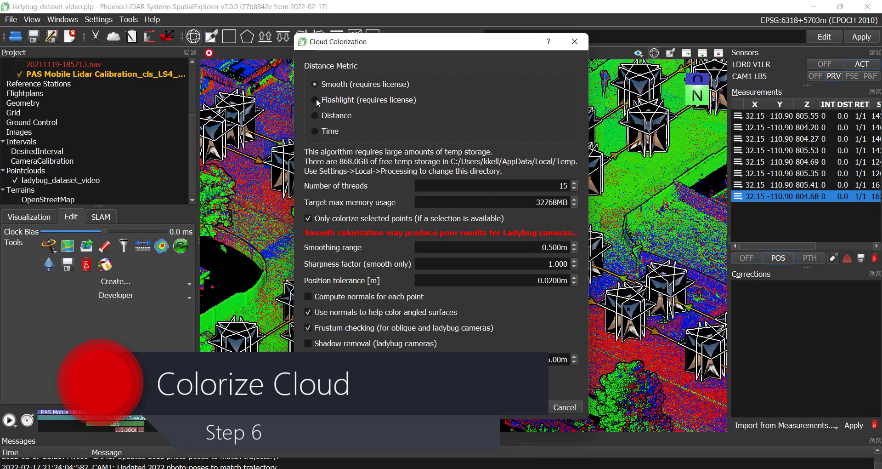
left_click(314, 99)
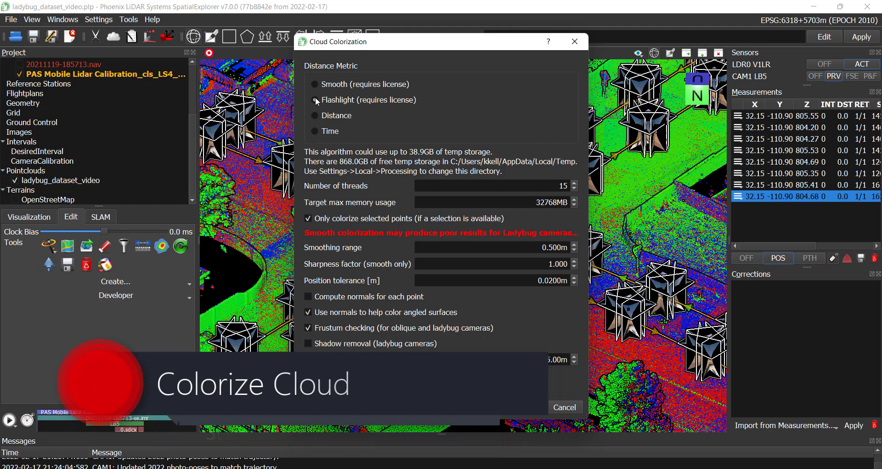
left_click(308, 296)
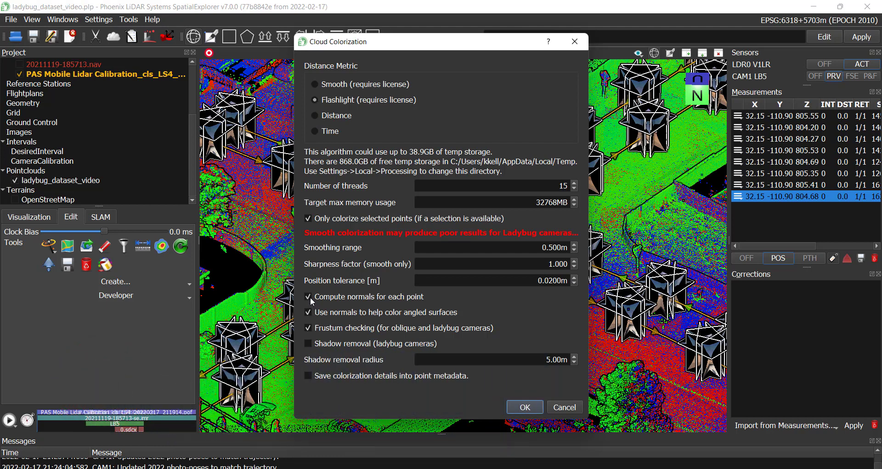
left_click(308, 344)
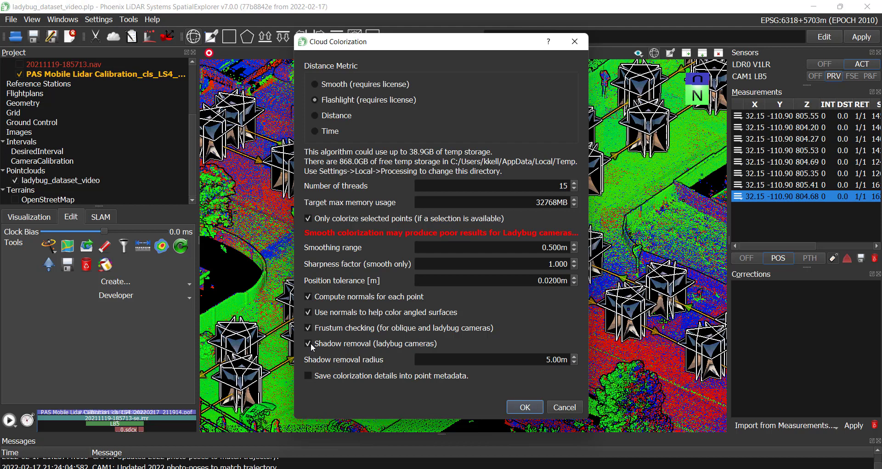
mouse_move(532, 421)
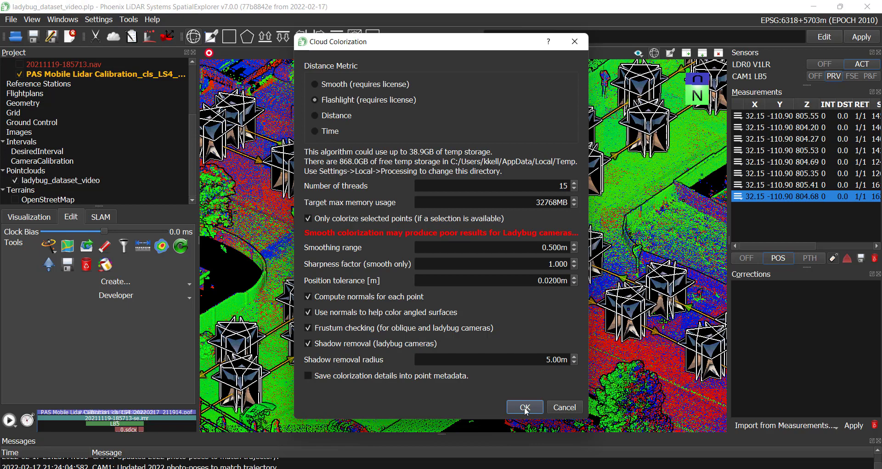
left_click(525, 407)
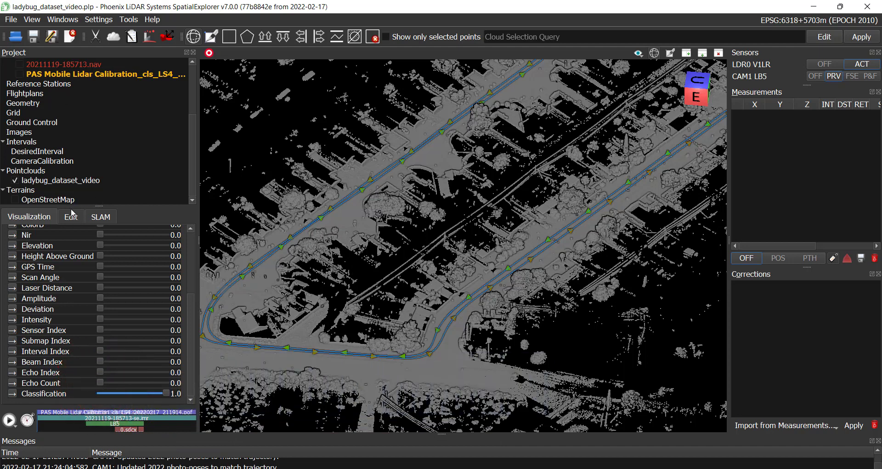
Once colorization finishes, bring up the point cloud editing tools.
left_click(71, 216)
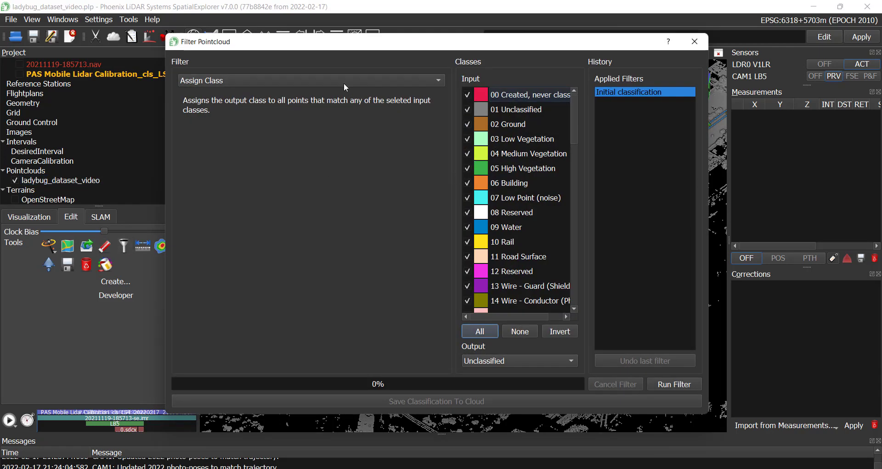
Run Find Noise with 2 m radius and 10 neighbours, outputting Low Point (noise).
left_click(312, 80)
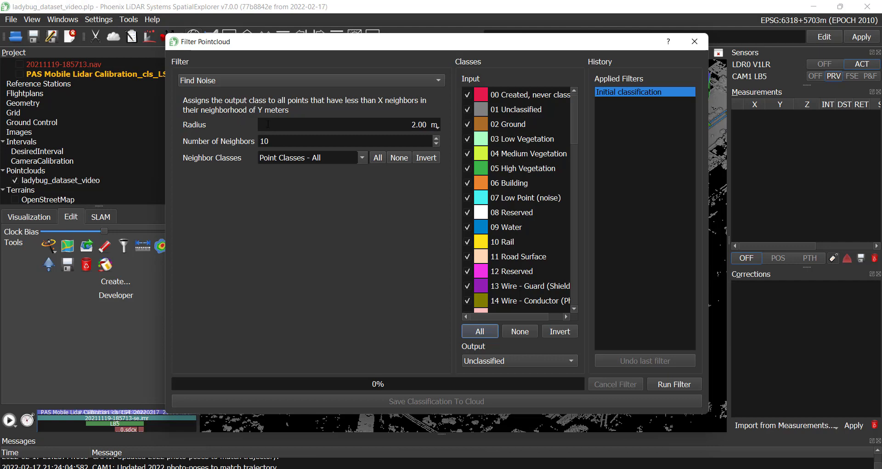
mouse_move(495, 322)
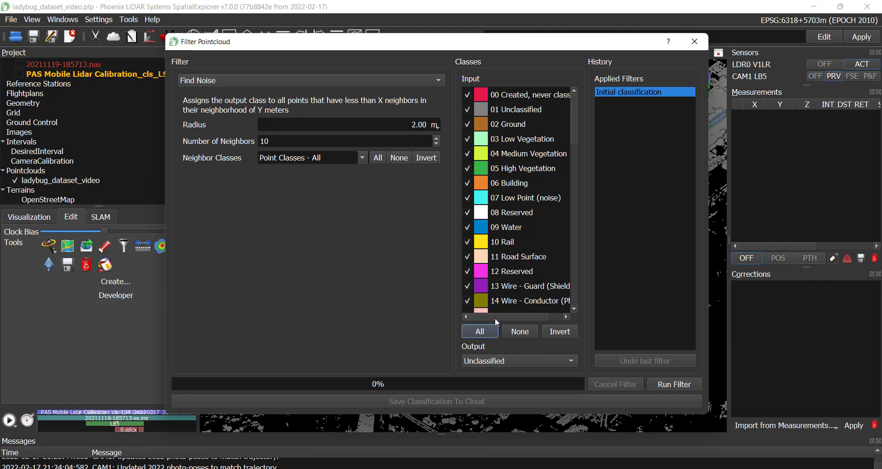
left_click(520, 360)
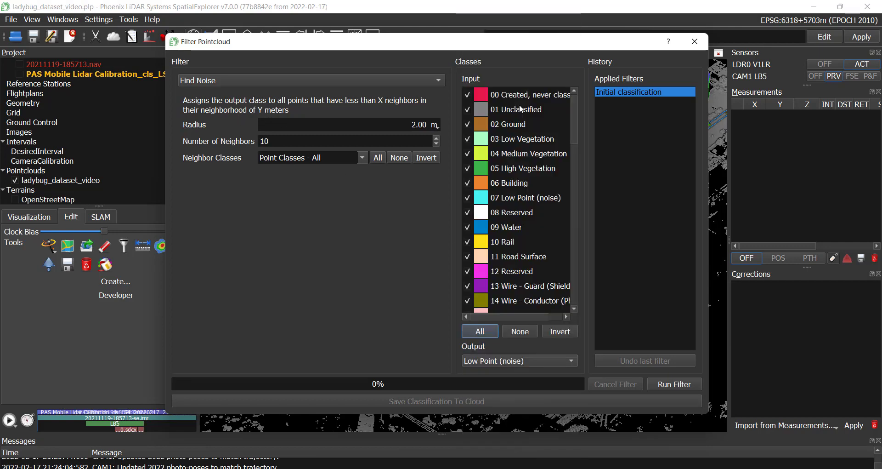
left_click(675, 383)
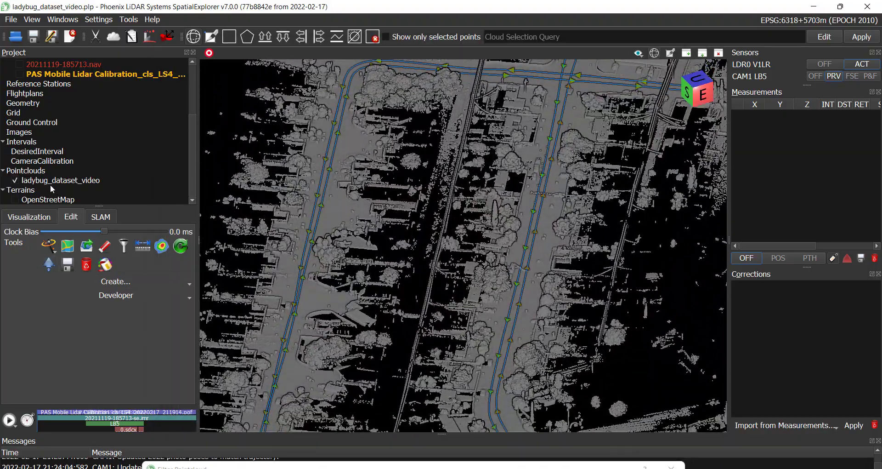
Show ladybug_dataset_video by classification with noise hidden, then reopen the point cloud filter.
left_click(28, 217)
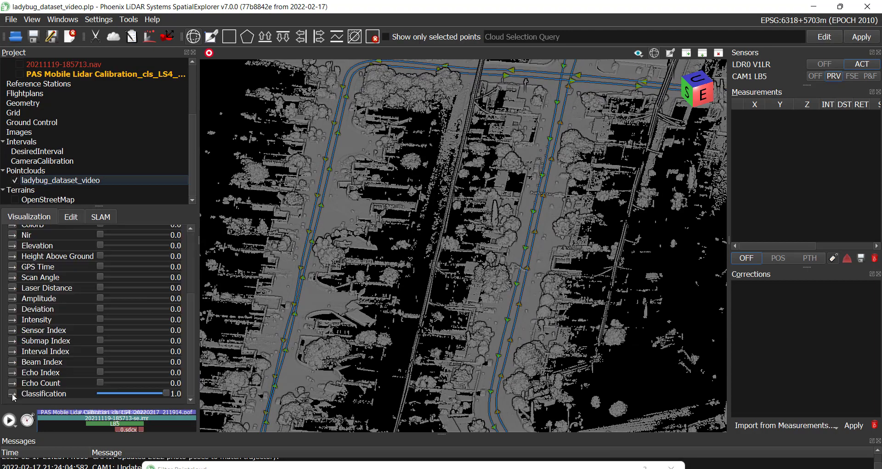
left_click(13, 393)
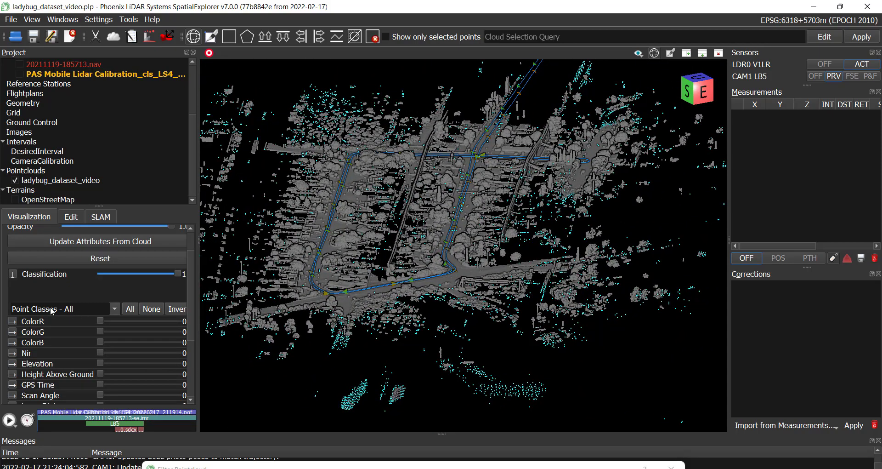
left_click(114, 308)
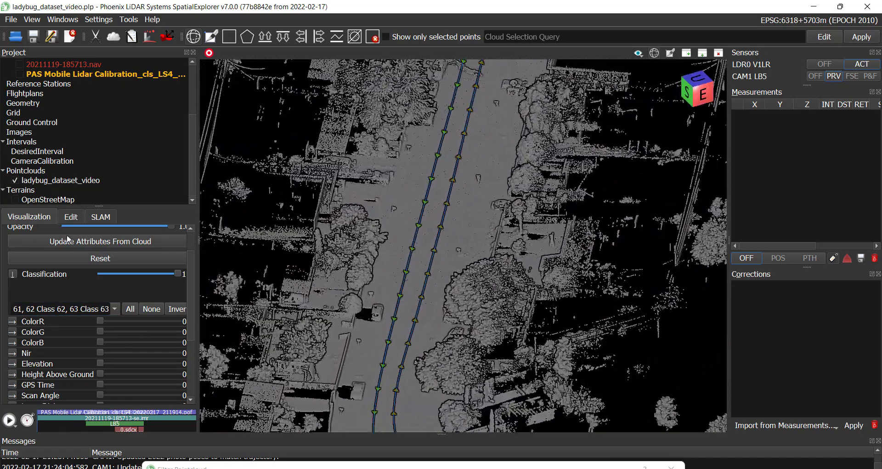
left_click(71, 217)
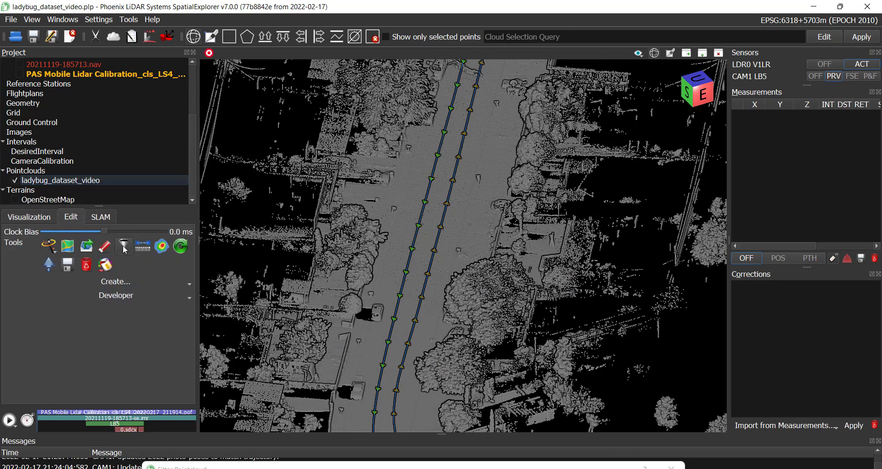
left_click(123, 246)
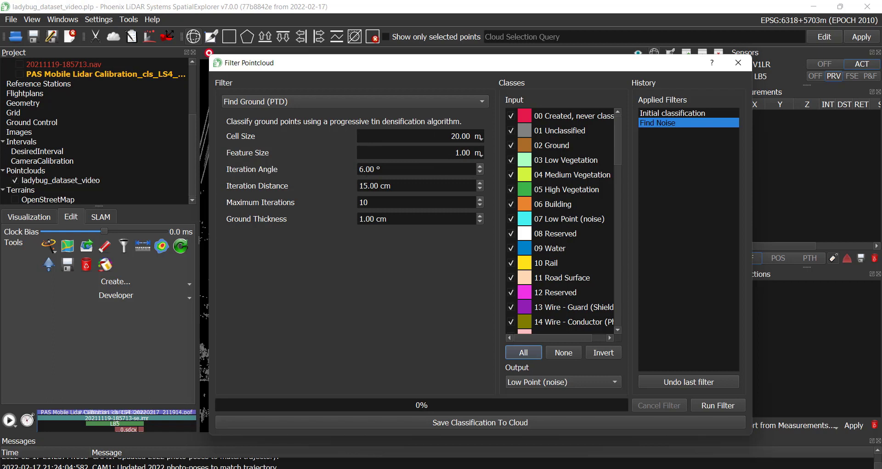
Run Find Ground (PTD) with 10 cm iteration distance and 2 cm thickness, output Ground.
left_click(412, 186)
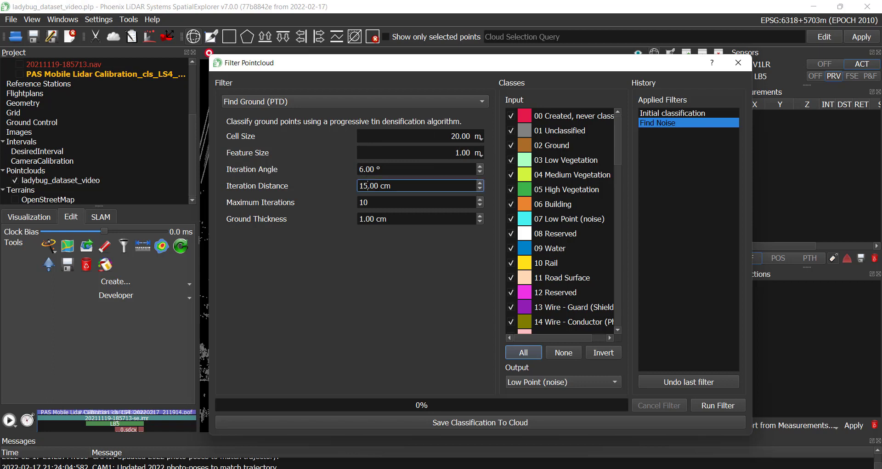
type("10.00")
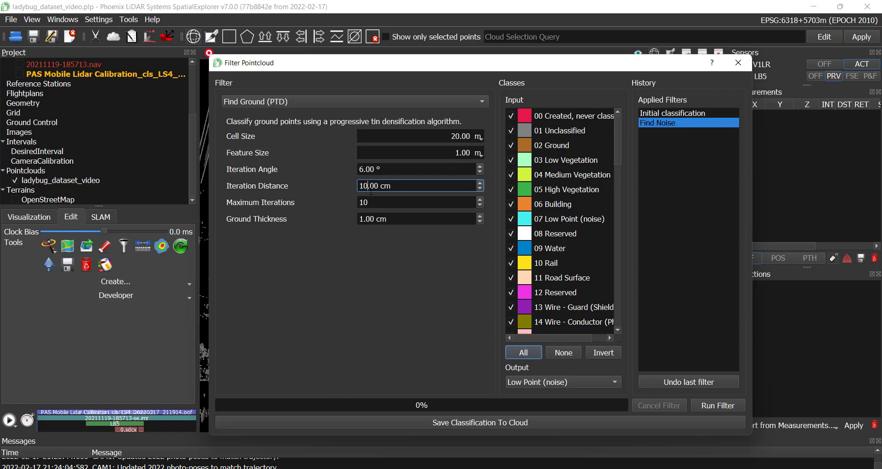
left_click(414, 219)
type("2")
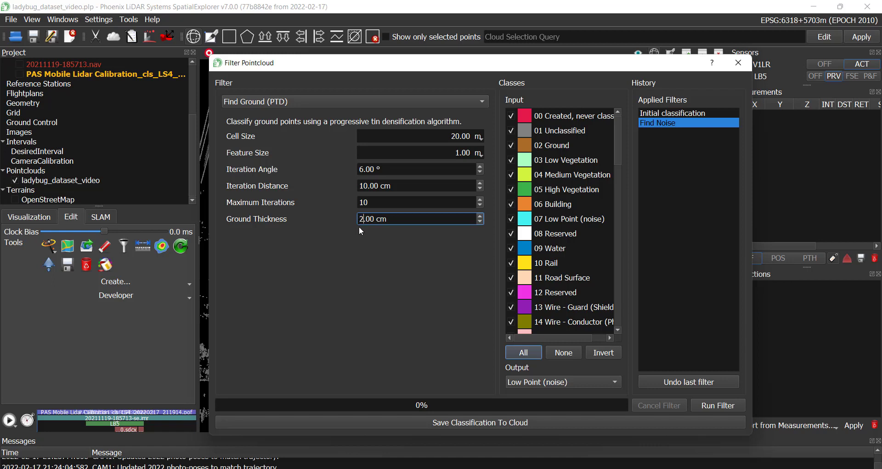
mouse_move(598, 367)
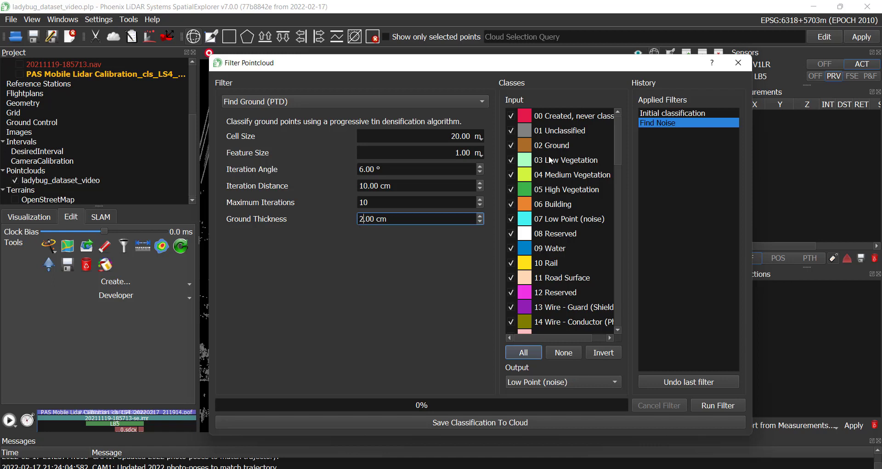
left_click(563, 381)
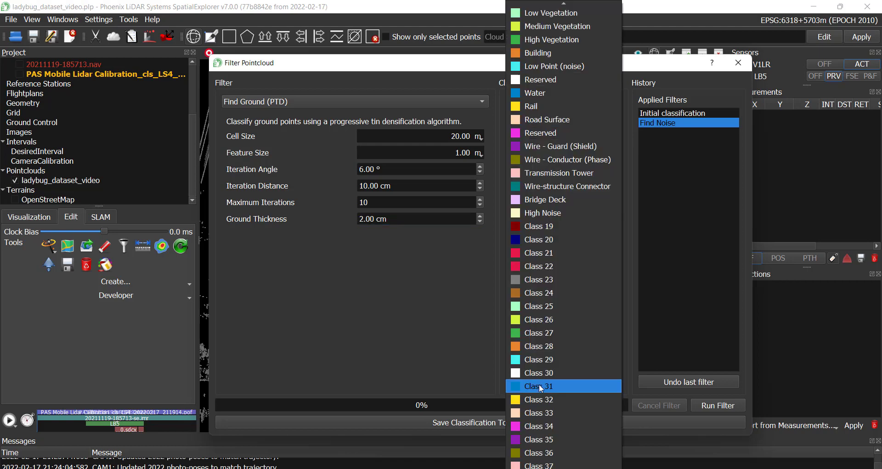
mouse_move(548, 83)
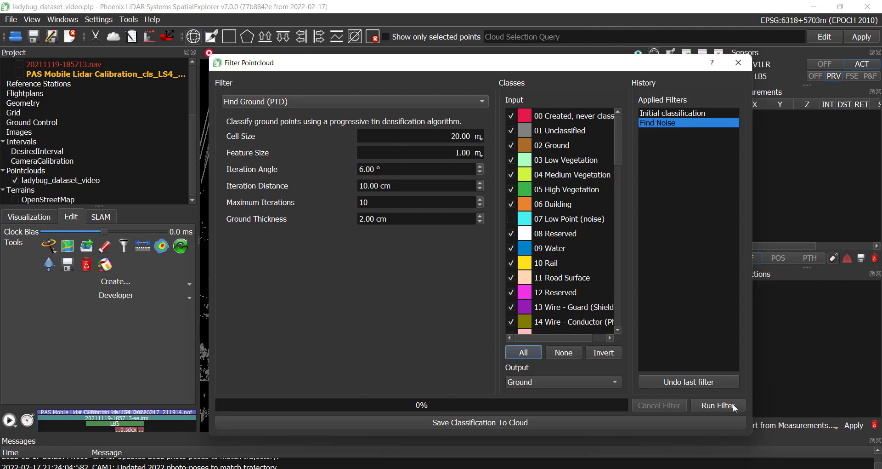
left_click(718, 405)
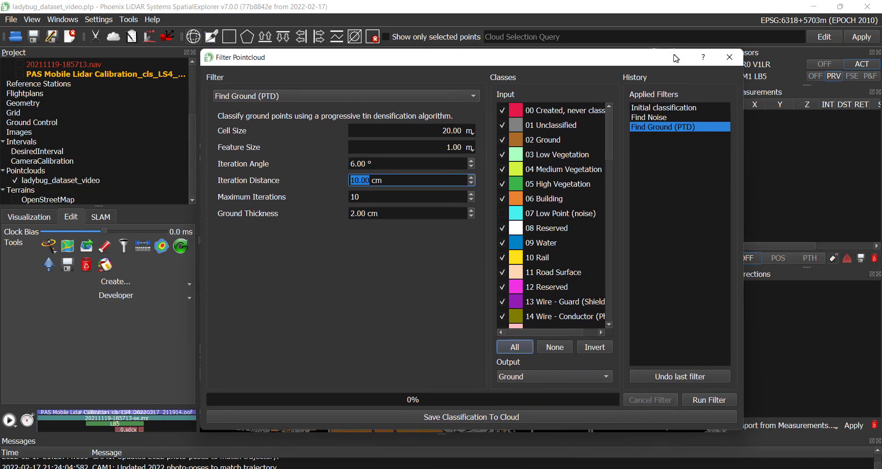
Set up manual classification into Low Point (noise) with a profile section around the car.
left_click(709, 399)
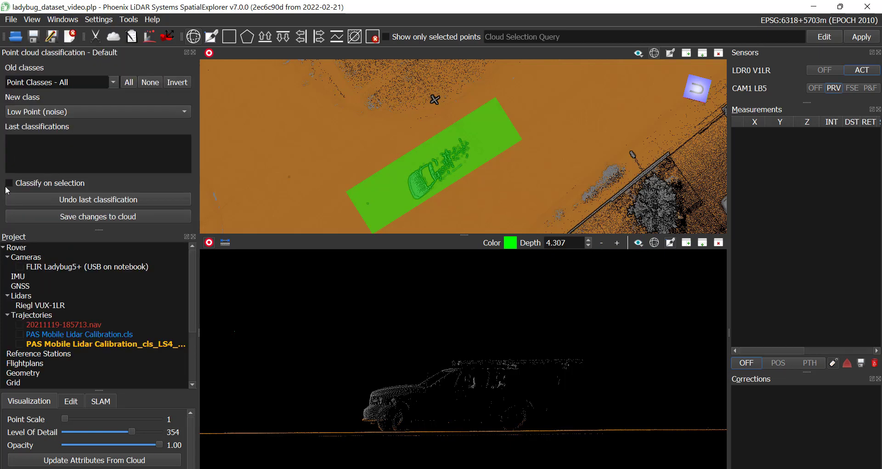
Classify the car's points above the road line as Low Point (noise) and save them to the cloud.
left_click(8, 183)
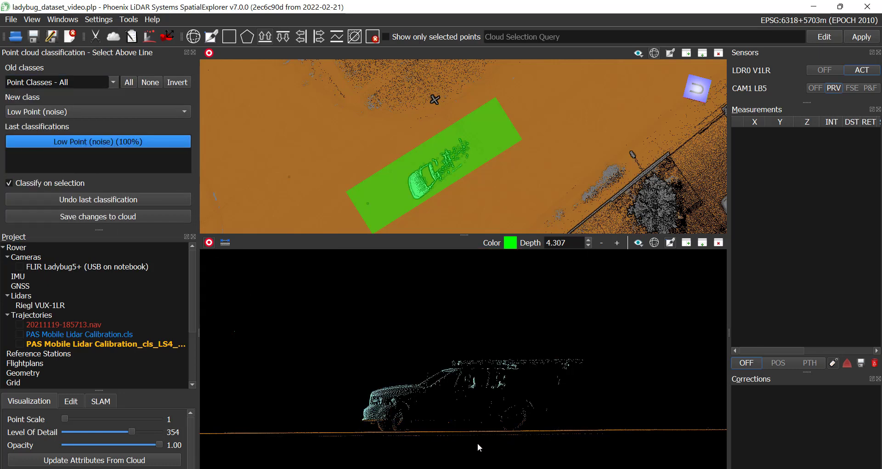
left_click_drag(296, 249, 595, 426)
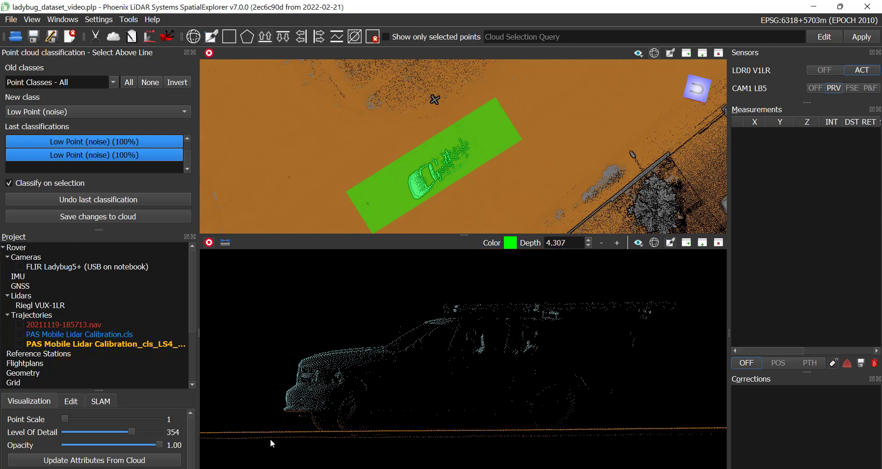
mouse_move(78, 213)
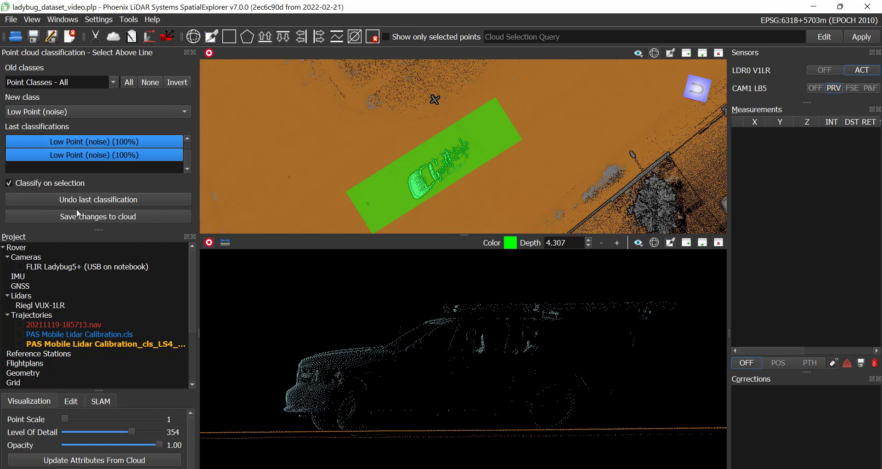
left_click(98, 216)
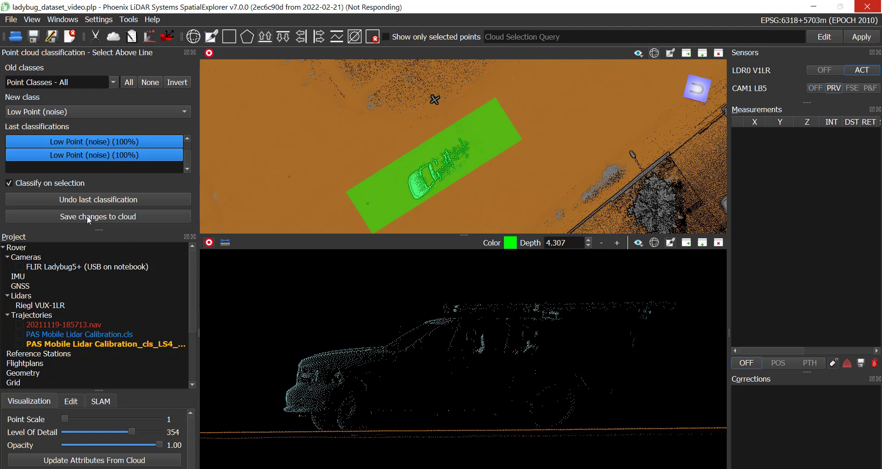
left_click(97, 217)
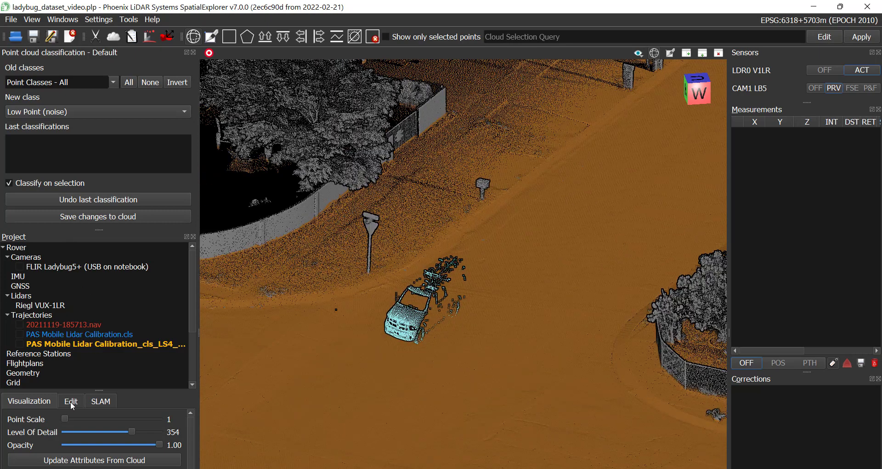
Leave the classification panel and return to the cloud's Visualization display settings.
left_click(101, 400)
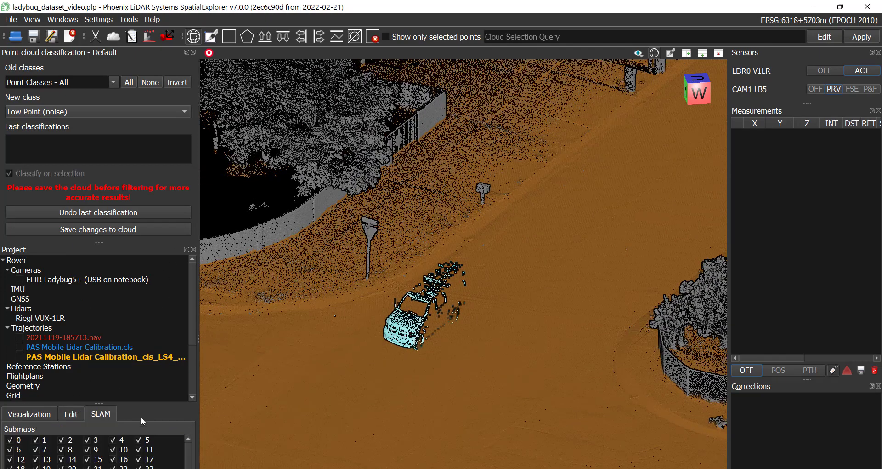
left_click(70, 413)
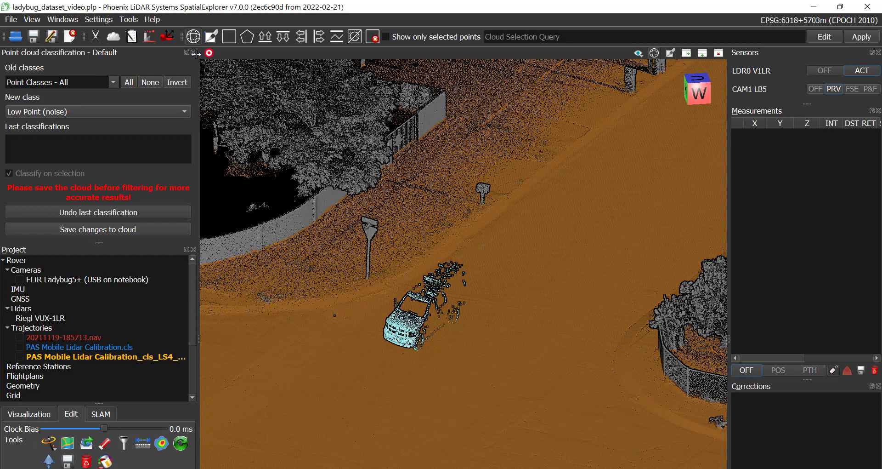
left_click(210, 52)
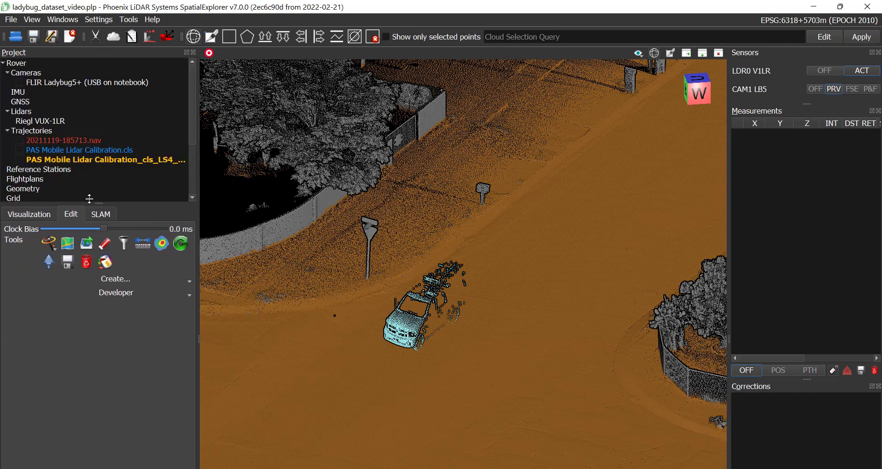
left_click(29, 214)
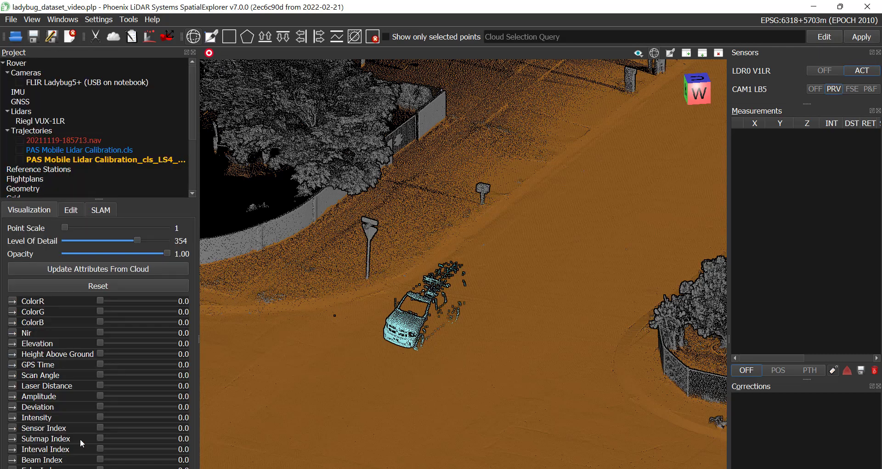